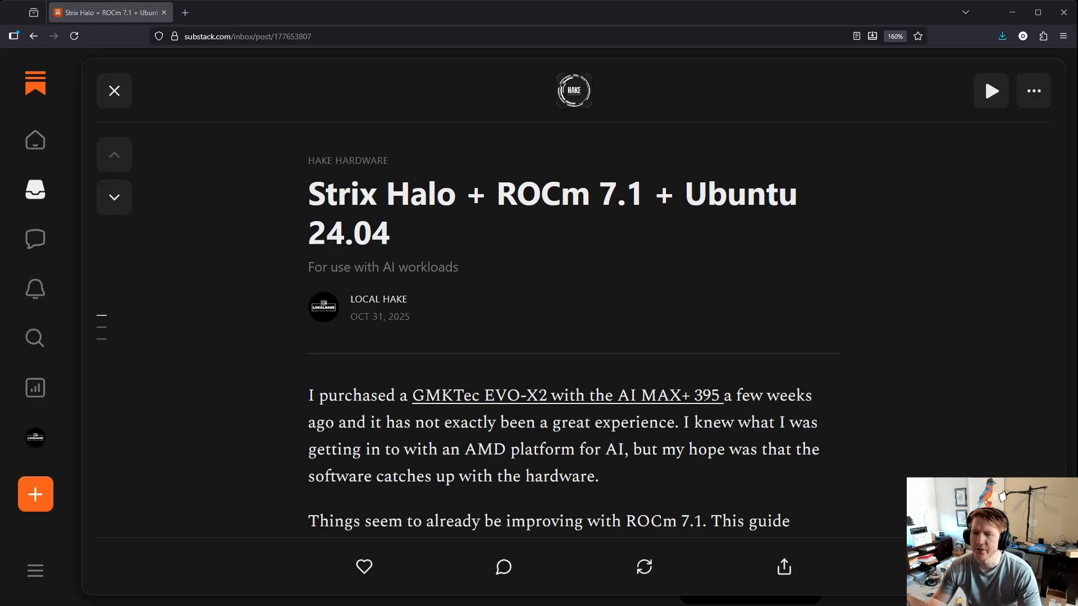
- Scroll past the 680M graphics mention down to the Installation heading with the apt kernel update command
scroll(down, 3)
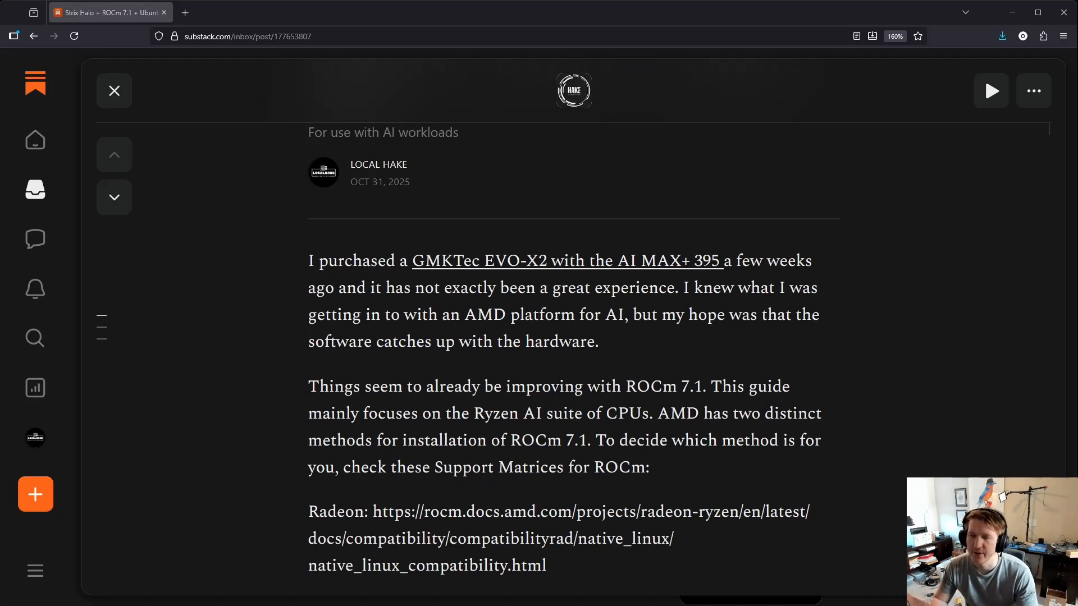
scroll(down, 3)
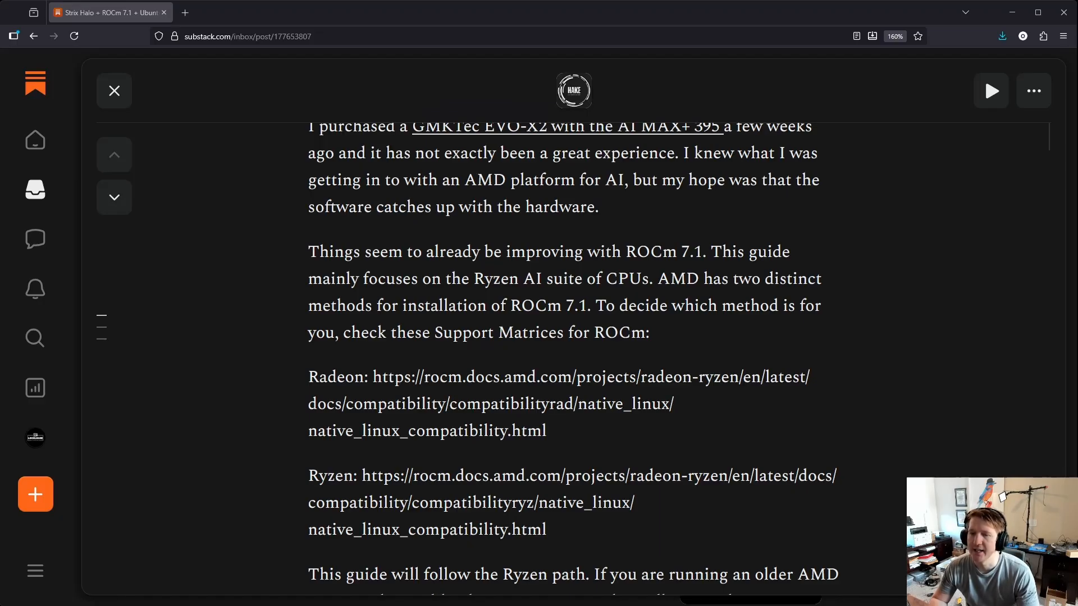
scroll(down, 3)
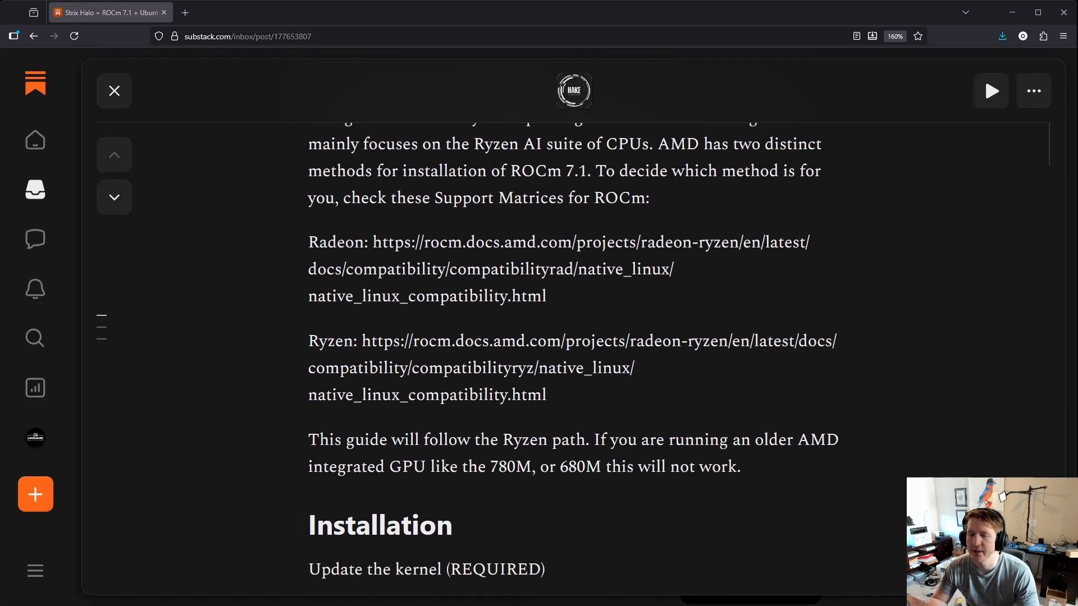
double_click(507, 466)
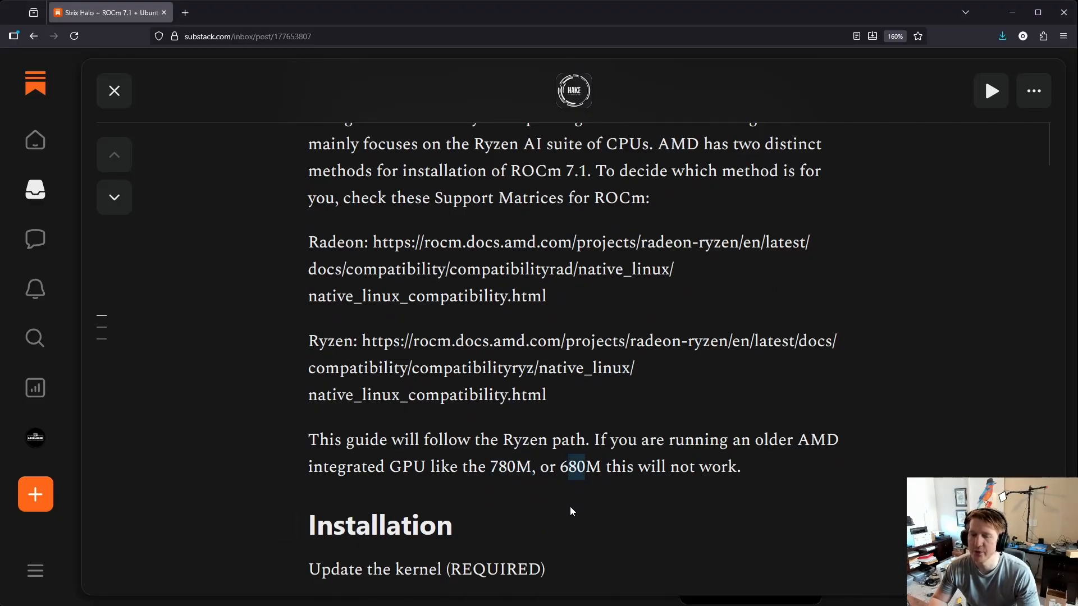
mouse_move(568, 502)
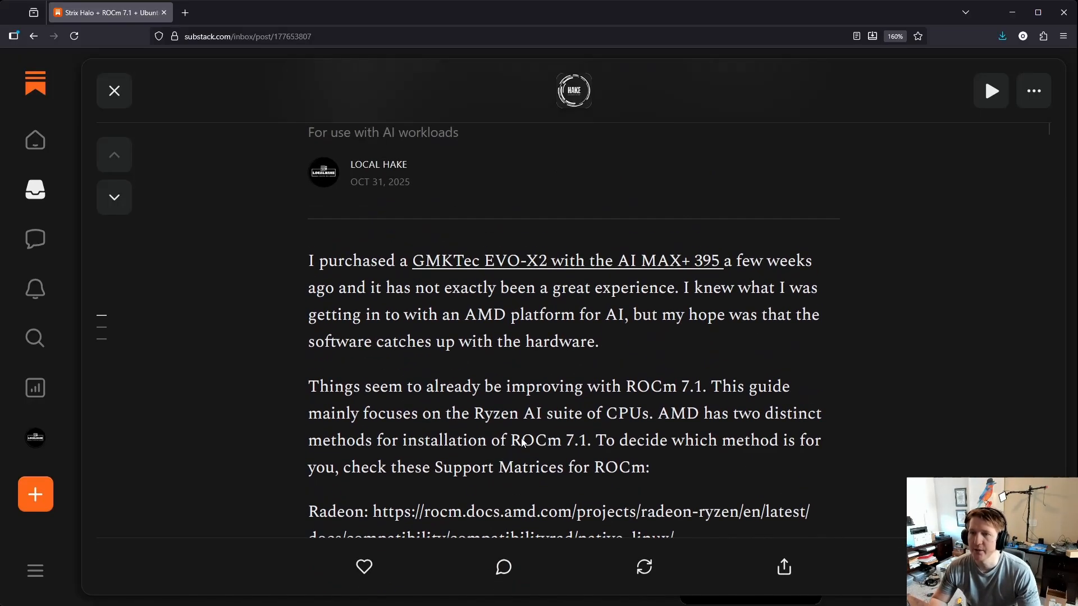
mouse_move(364, 339)
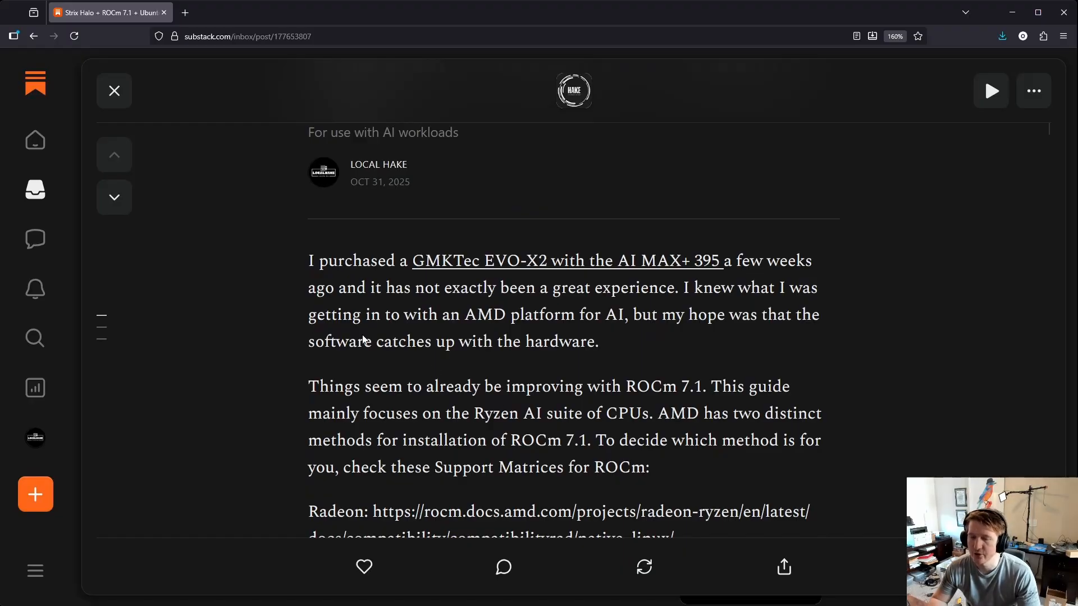
mouse_move(380, 346)
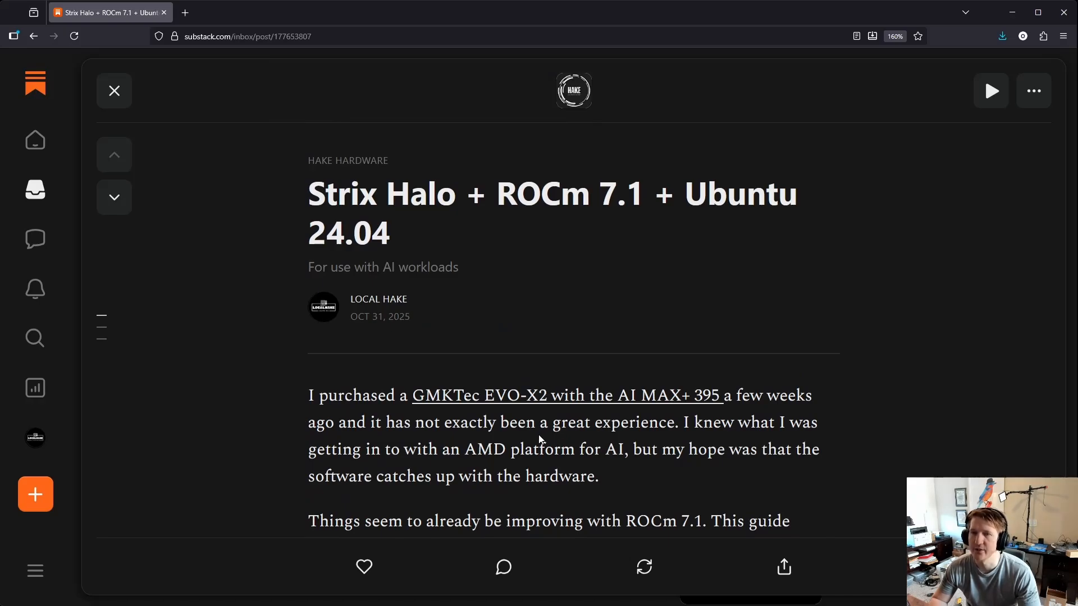
mouse_move(465, 425)
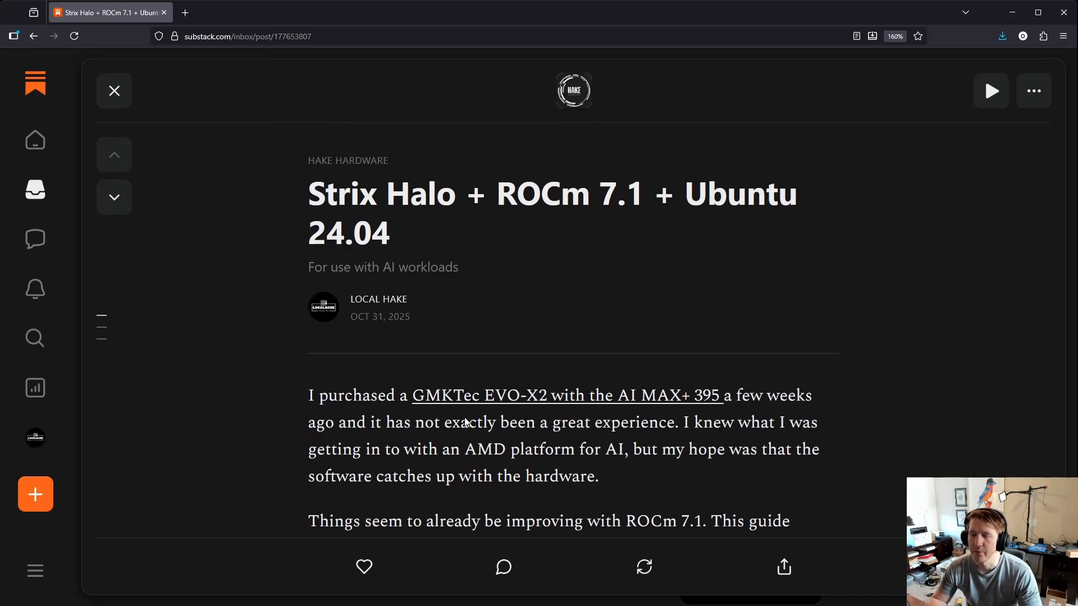
scroll(down, 3)
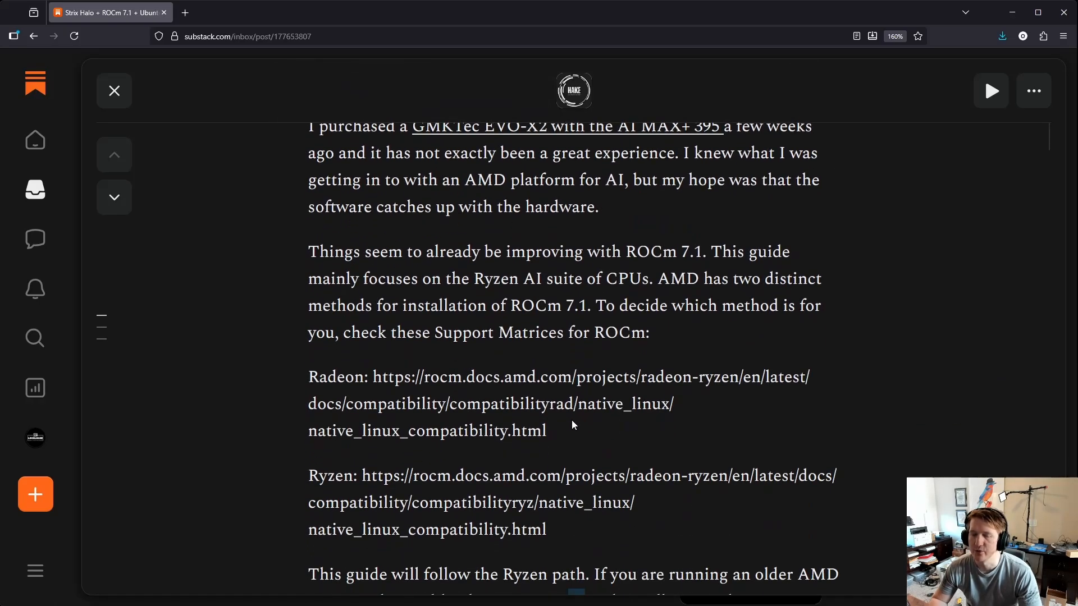
scroll(down, 3)
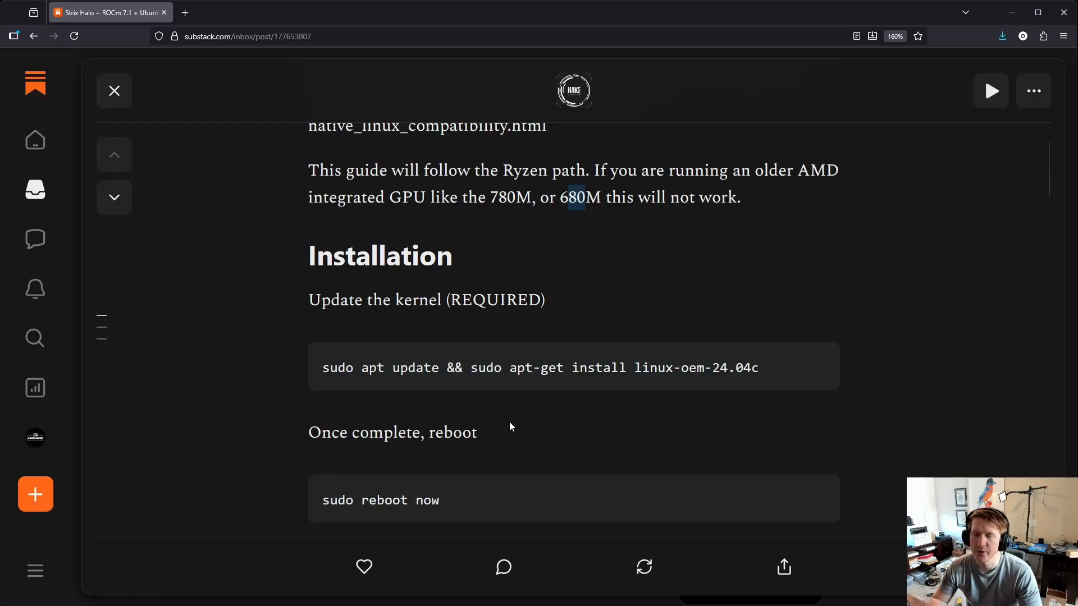
mouse_move(529, 451)
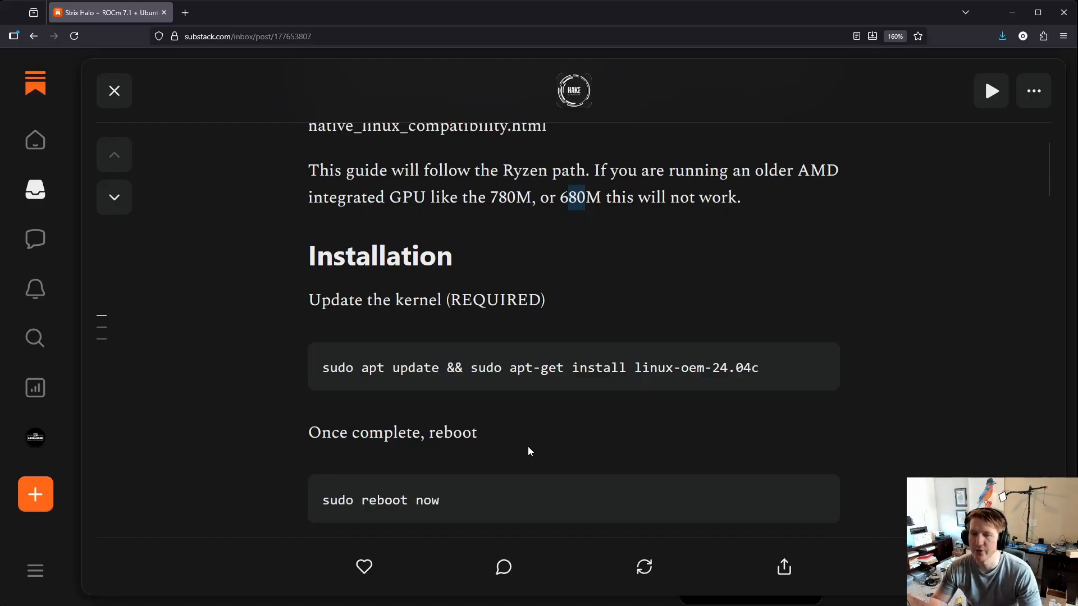
mouse_move(613, 402)
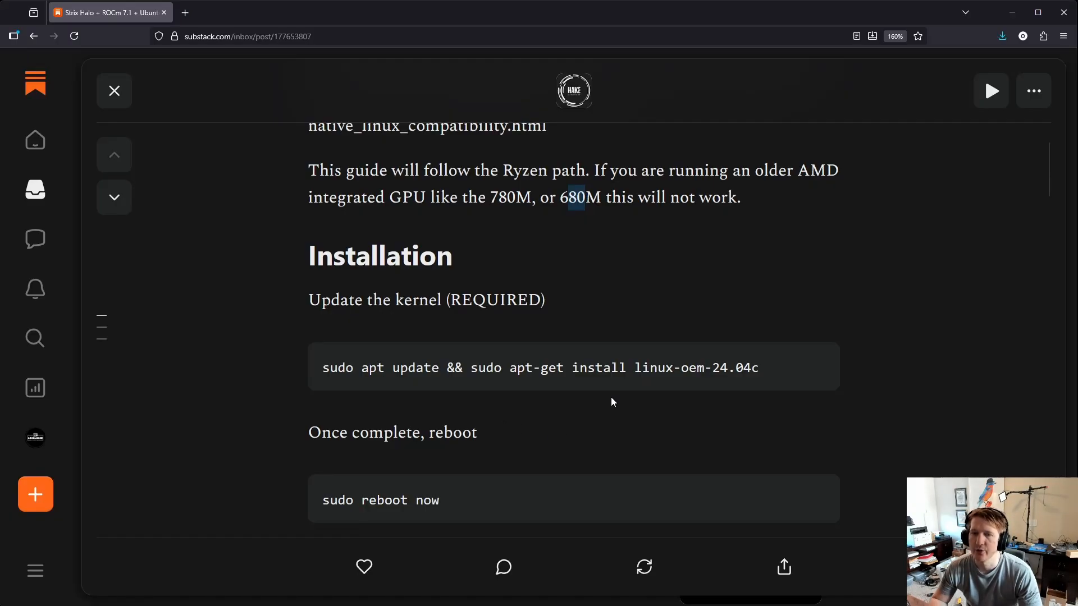
mouse_move(463, 373)
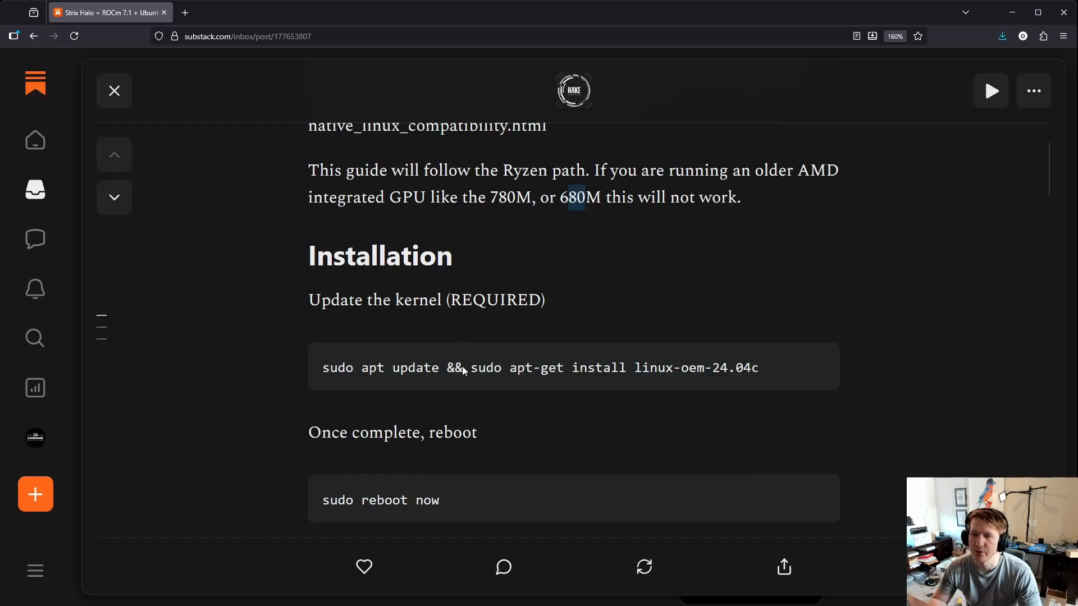
mouse_move(714, 377)
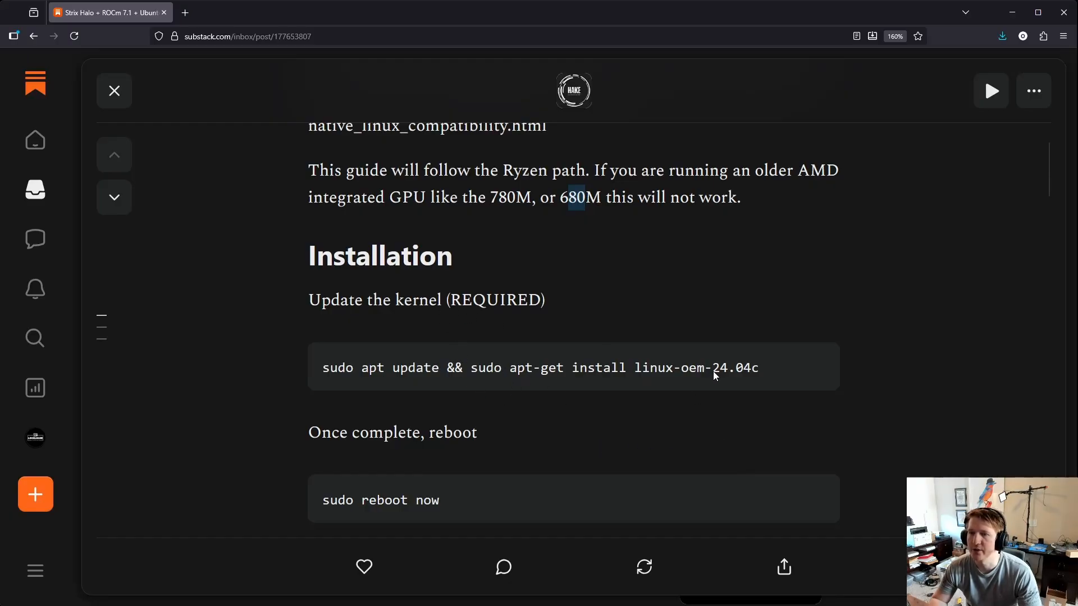
mouse_move(645, 451)
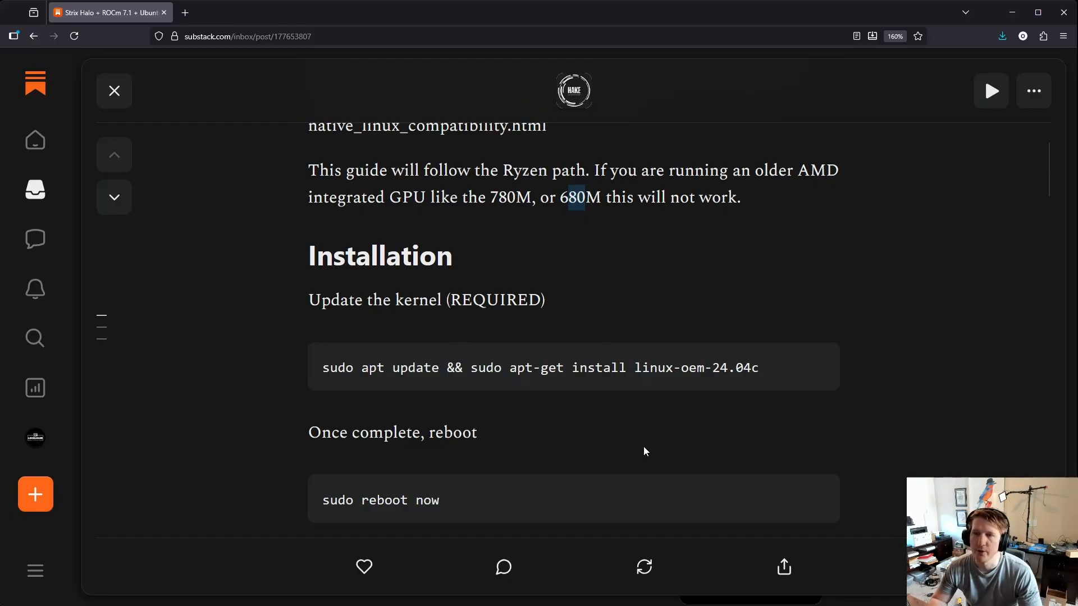
mouse_move(523, 431)
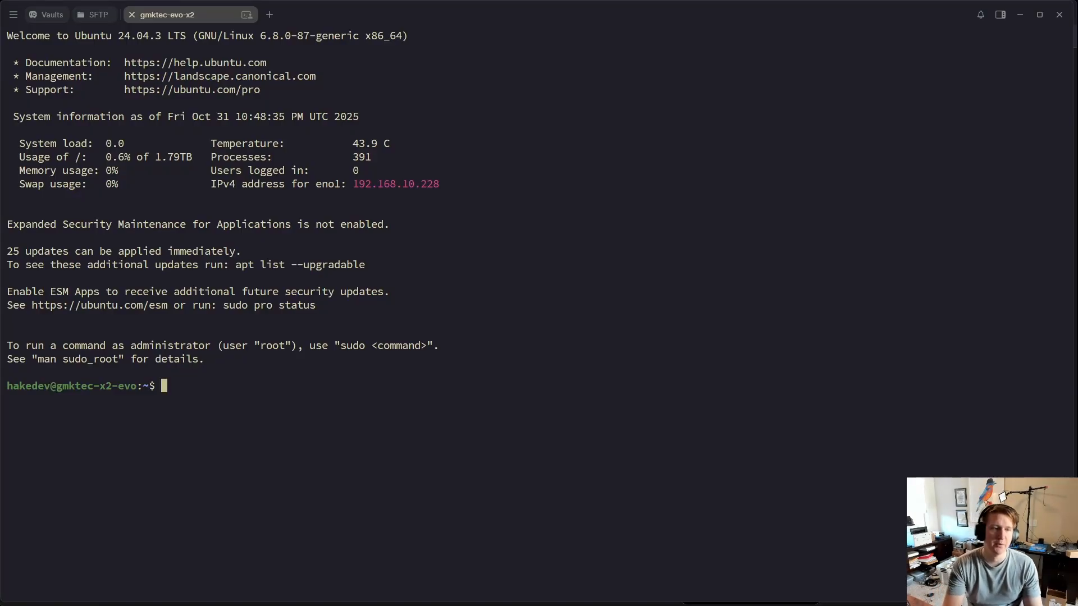
- Run sudo apt update && sudo apt-get install linux-oem-24.04c, then sudo reboot now
text(sudo apt update && sudo apt-get install linux-oem-24.04c)
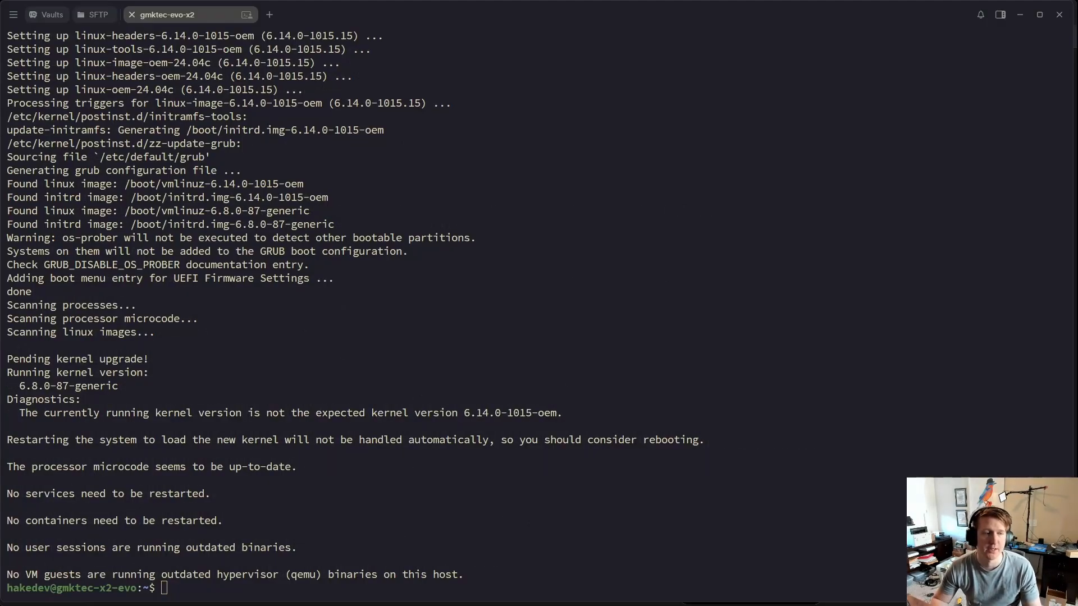
text(sudo reboot now)
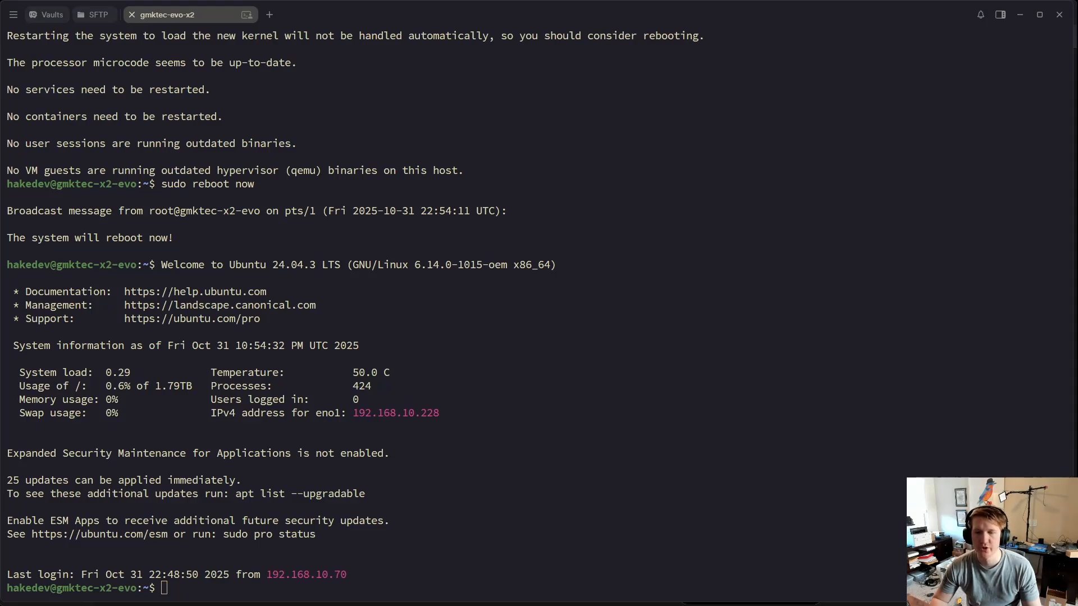
- Confirm kernel with uname -r, run sudo apt update && sudo apt upgrade -y, and start the amdgpu-install 7.1 wget
text(uname -r)
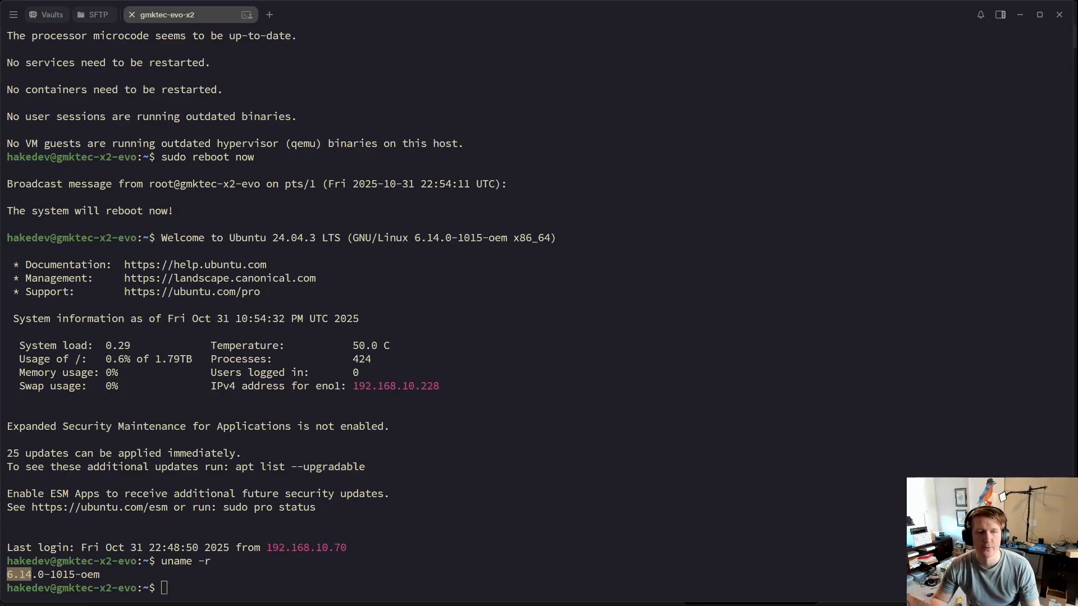
text(sudo apt update && sudo apt upgrade -y)
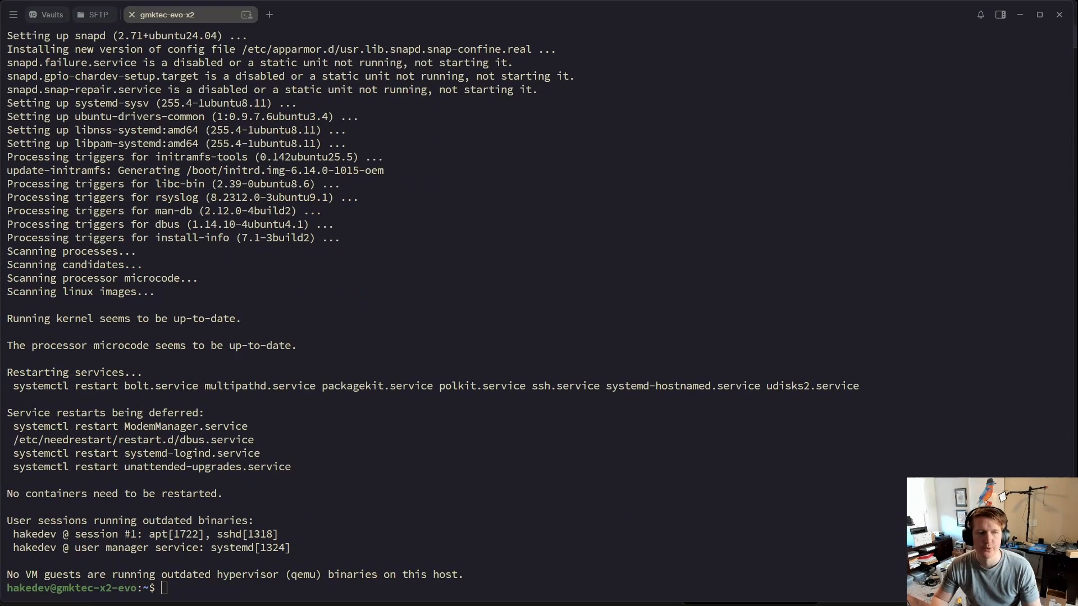
text(wget https://repo.radeon.com/amdgpu-install/7.1/ubuntu/noble/amdgpu-install_7.1.70100-1_all.deb)
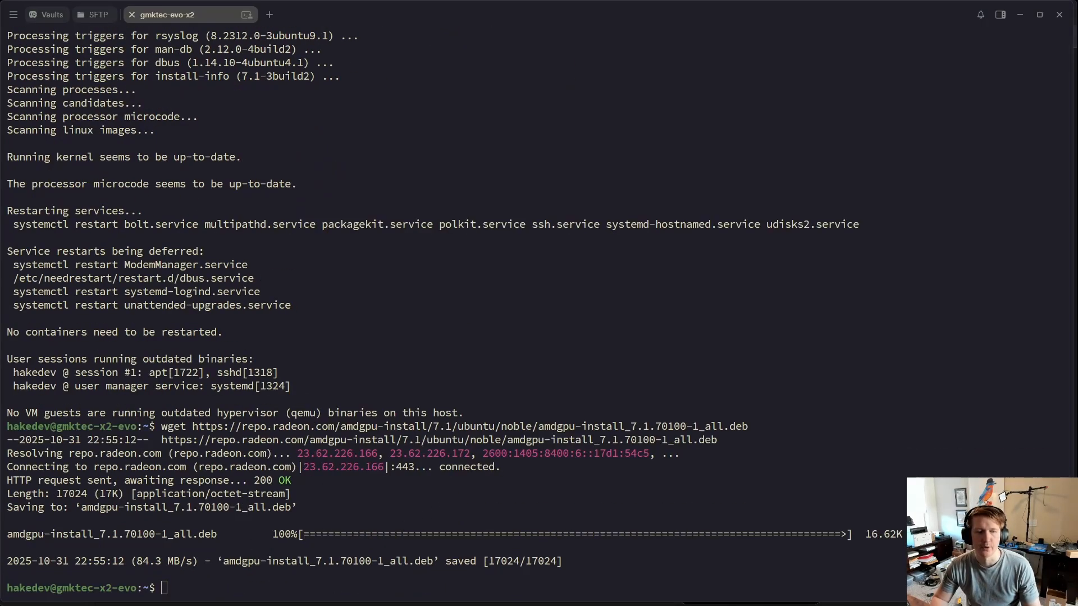
- Install ./amdgpu-install_7.1.70100-1_all.deb with apt and enter amdgpu-install -y --usecase=rocm --no-dkms
text(sudo apt install ./amdgpu-install_7.1.70100-1_all.deb)
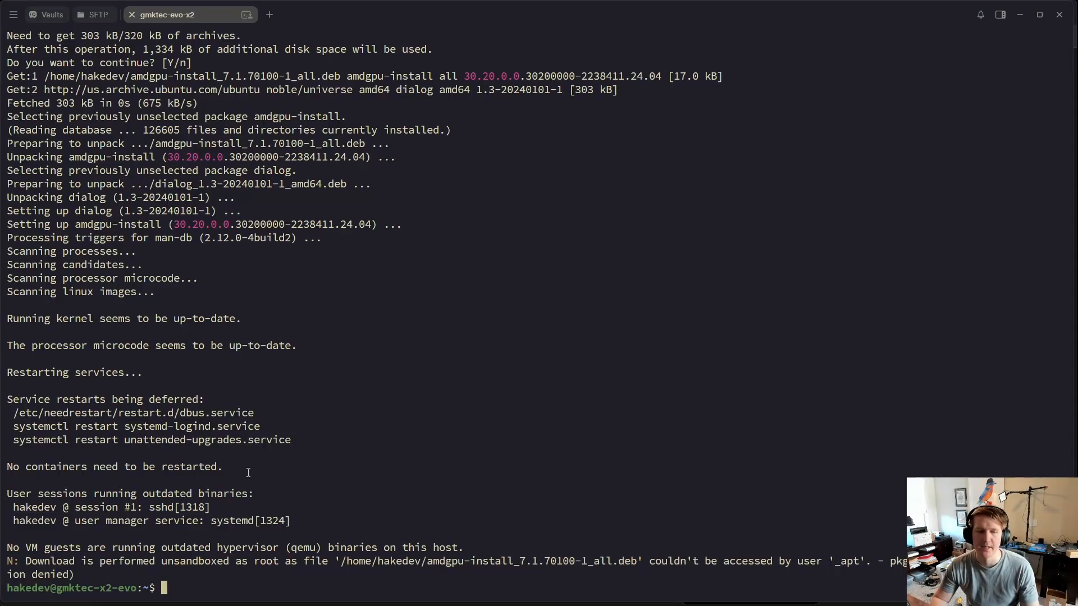
text(amdgpu-install -y --usecase=rocm --no-dkms)
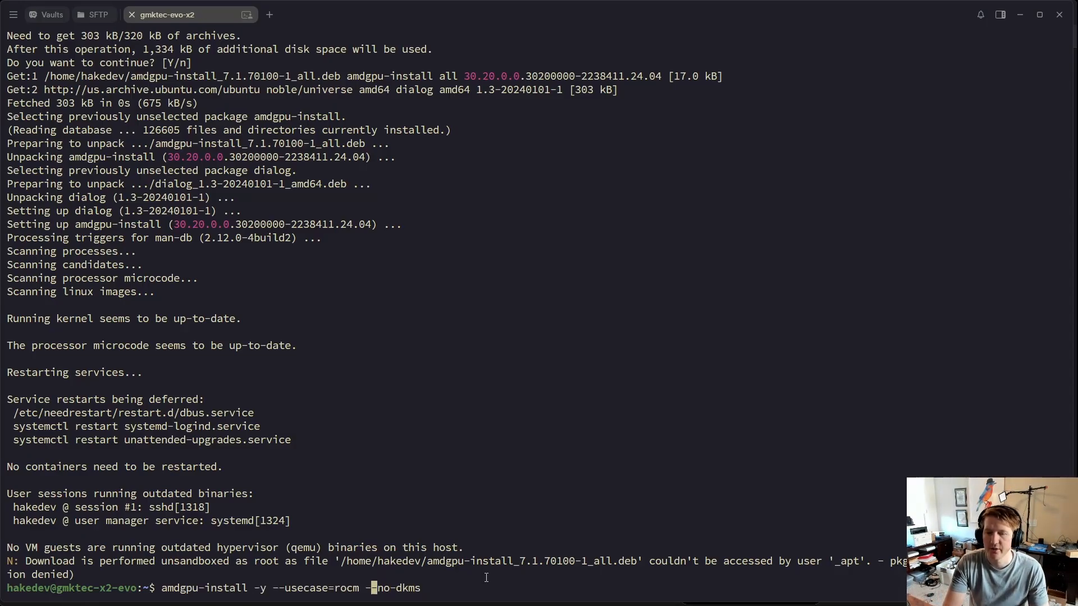
- Run the ROCm install without the graphics use case, add the user to render,video groups, and reboot
text(,gra)
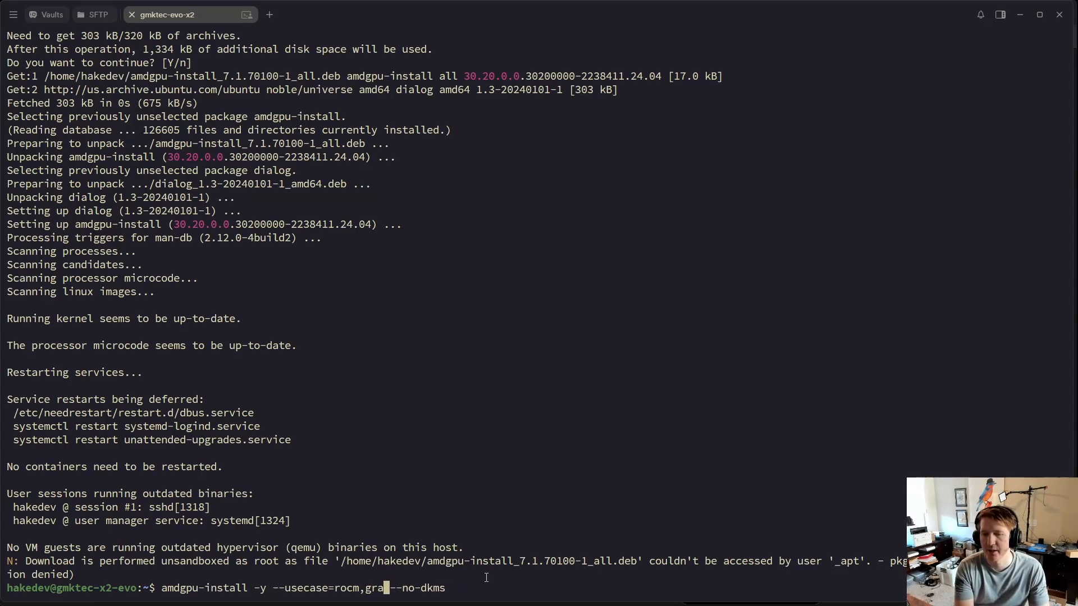
key(BackSpace)
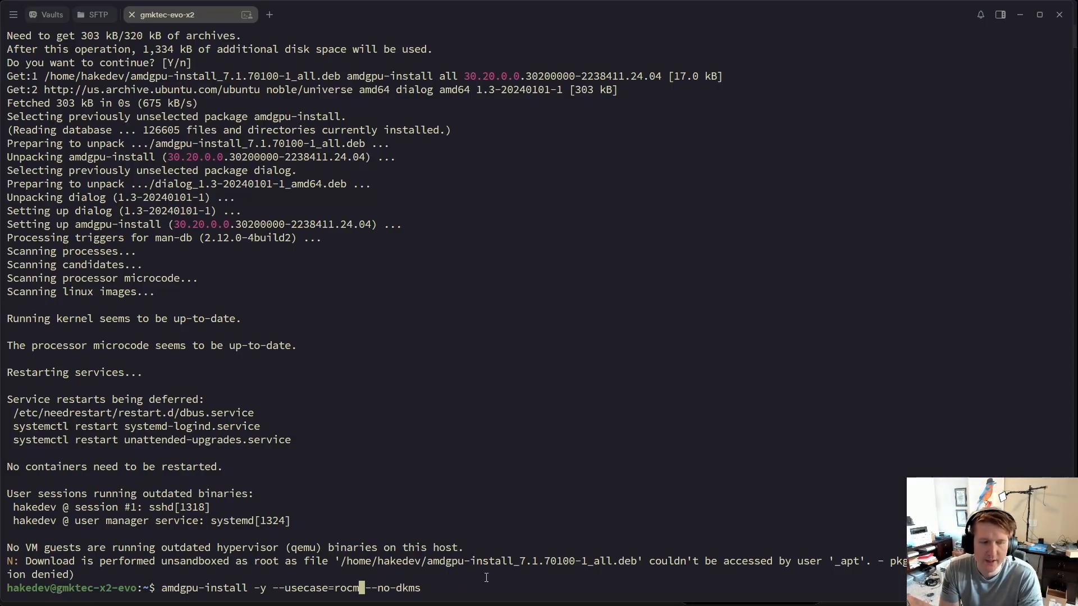
key(Return)
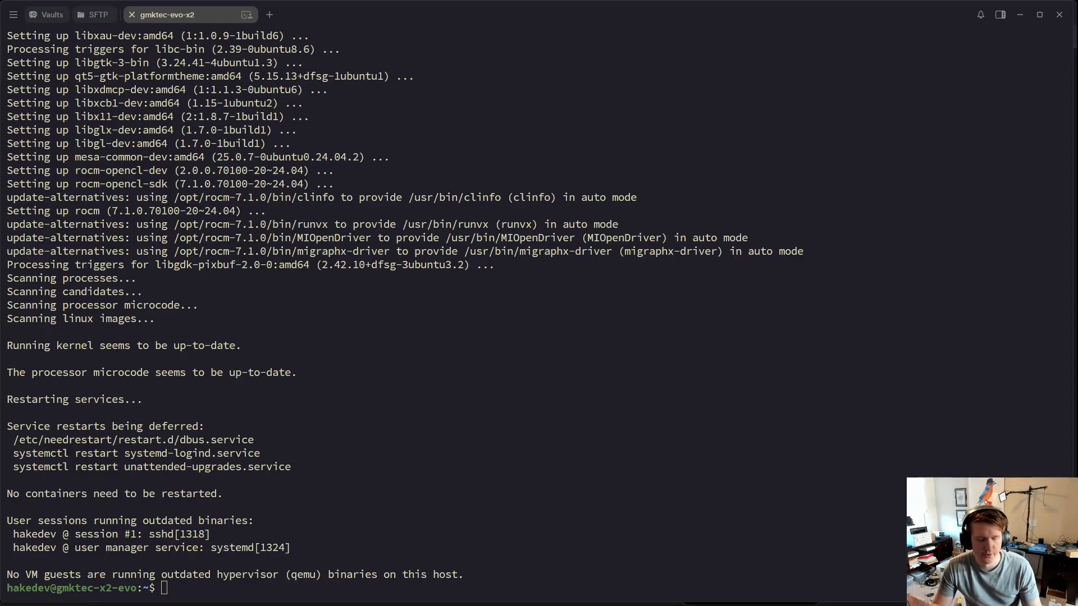
text(sudo usermod -a -G render,video $LOGNAME)
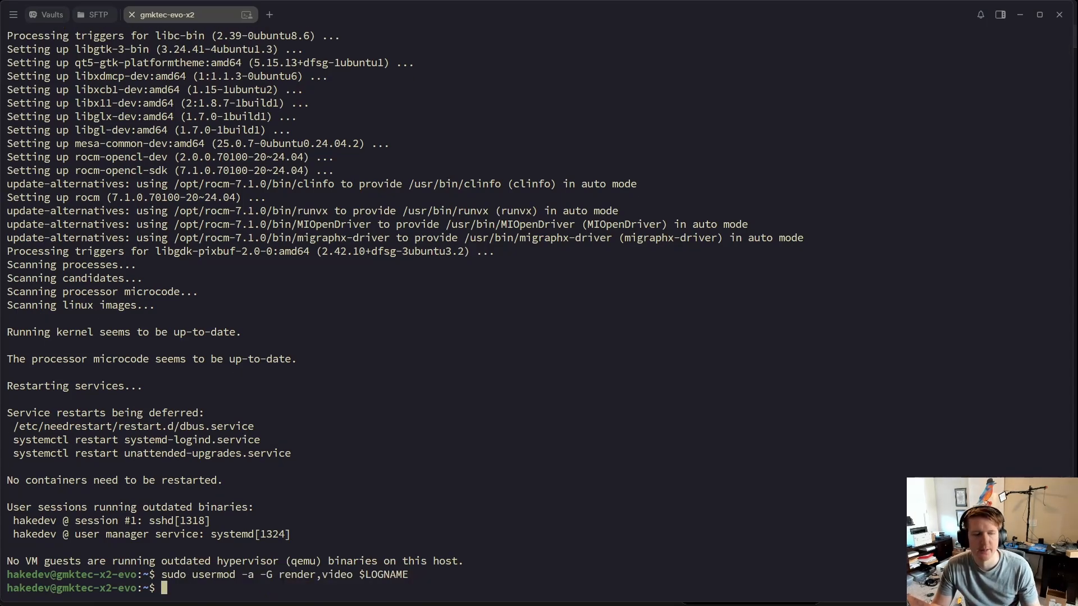
text(sudo reboot now)
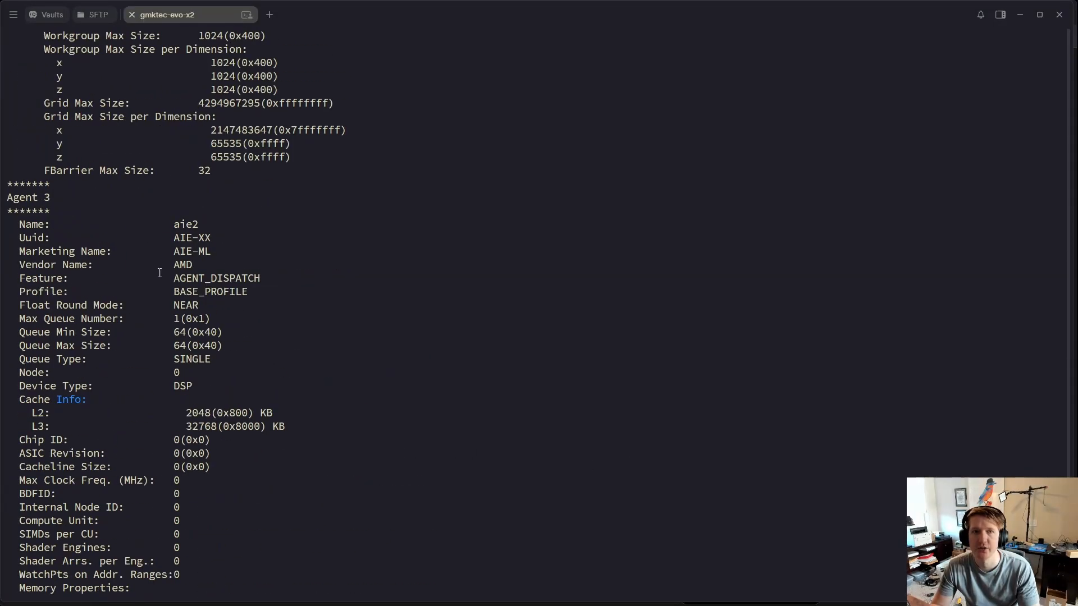
- Scroll the rocminfo output to '*** Done ***' and enter sudo apt install pipx
scroll(down, 3)
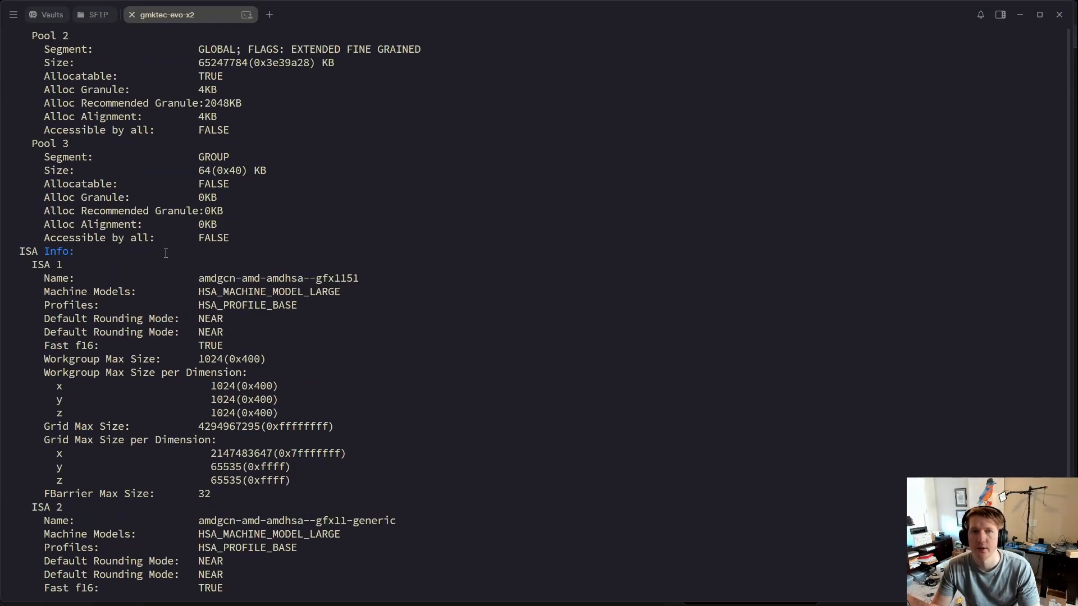
scroll(down, 3)
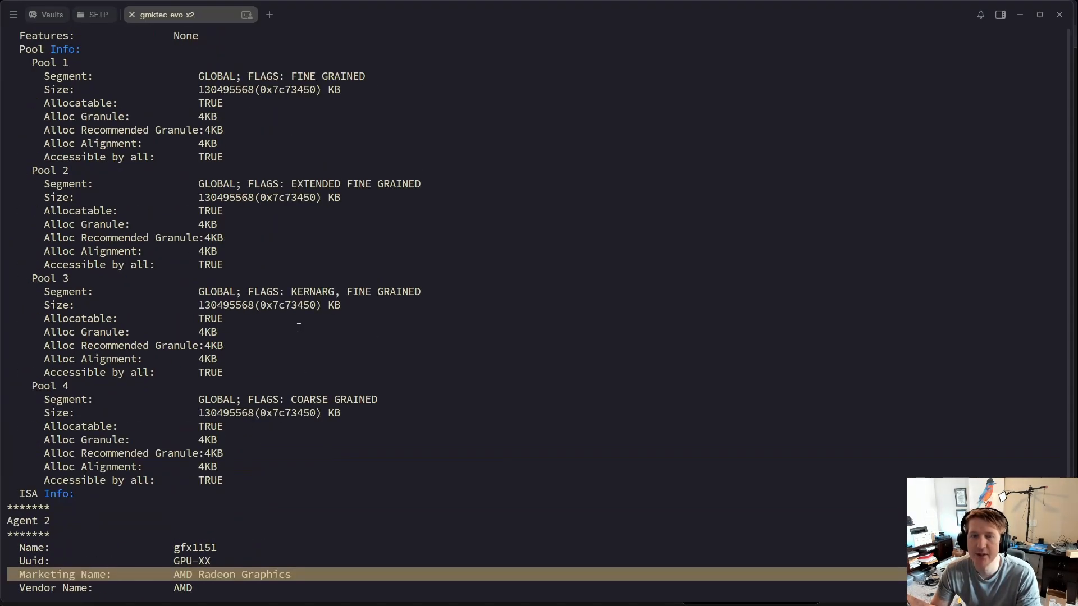
scroll(down, 3)
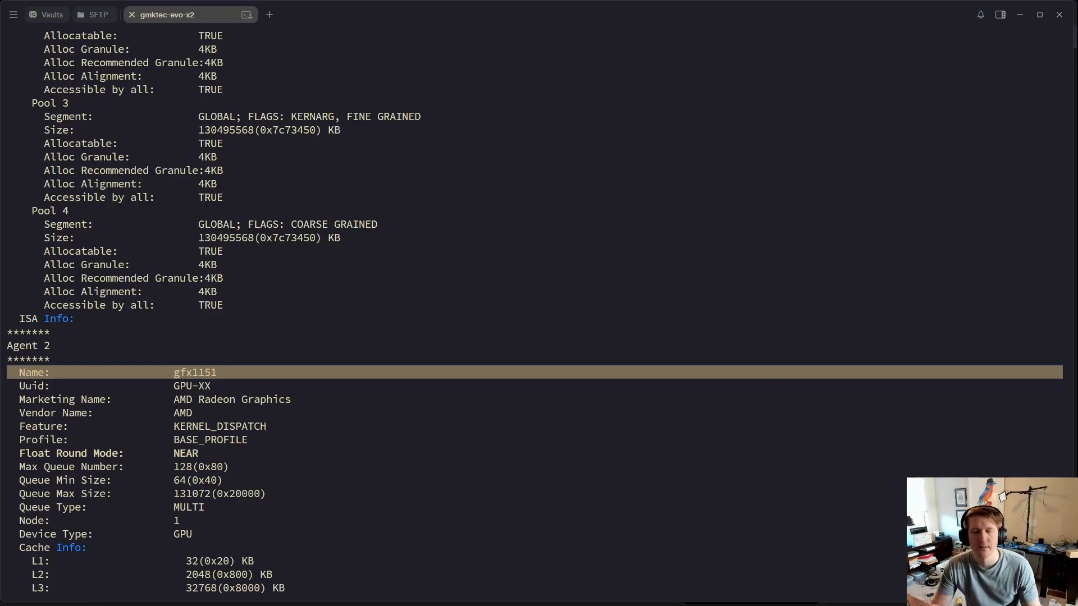
scroll(down, 3)
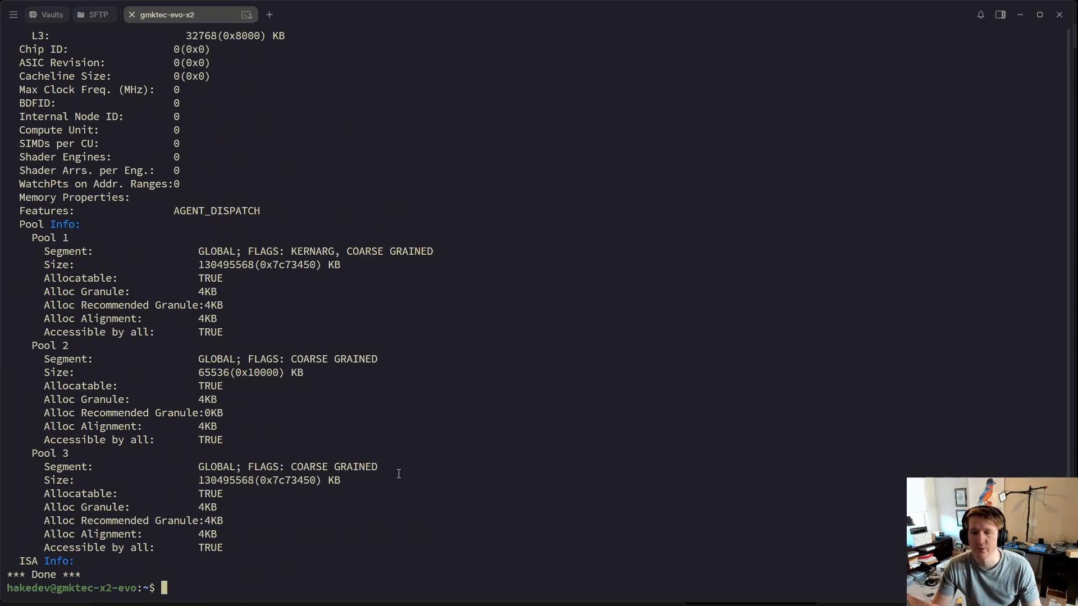
text(sudo apt install pipx)
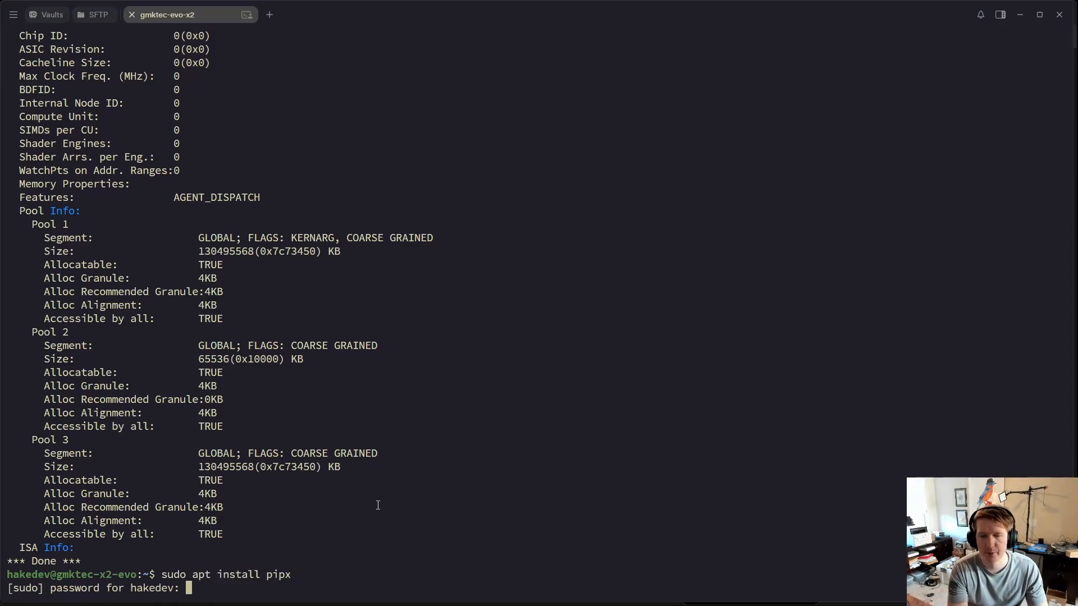
- Submit the sudo password to install pipx, then run pipx ensurepath
key(Return)
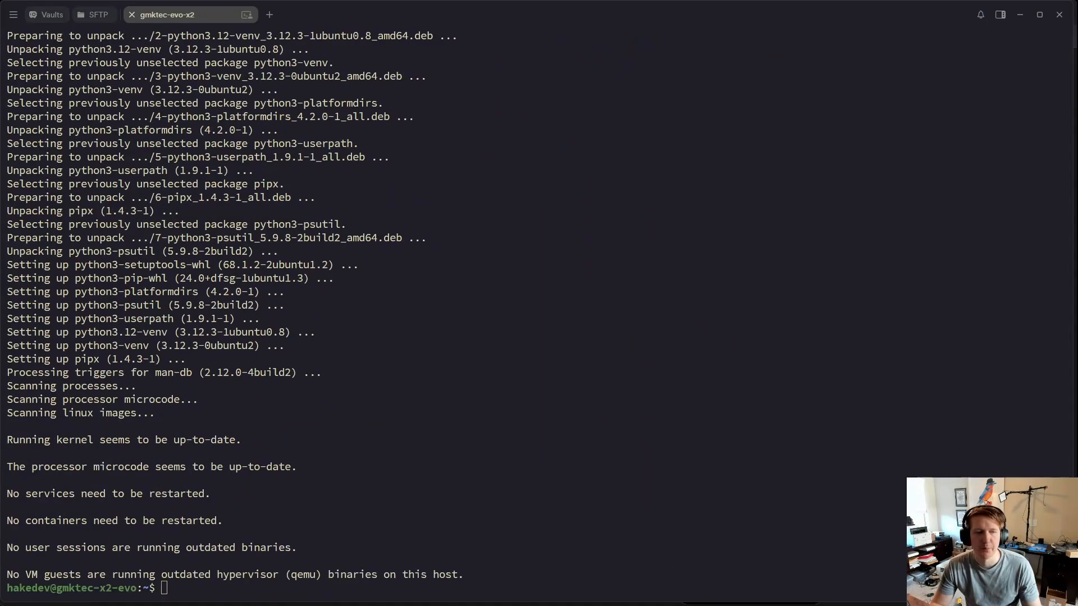
text(pipx ensurepath)
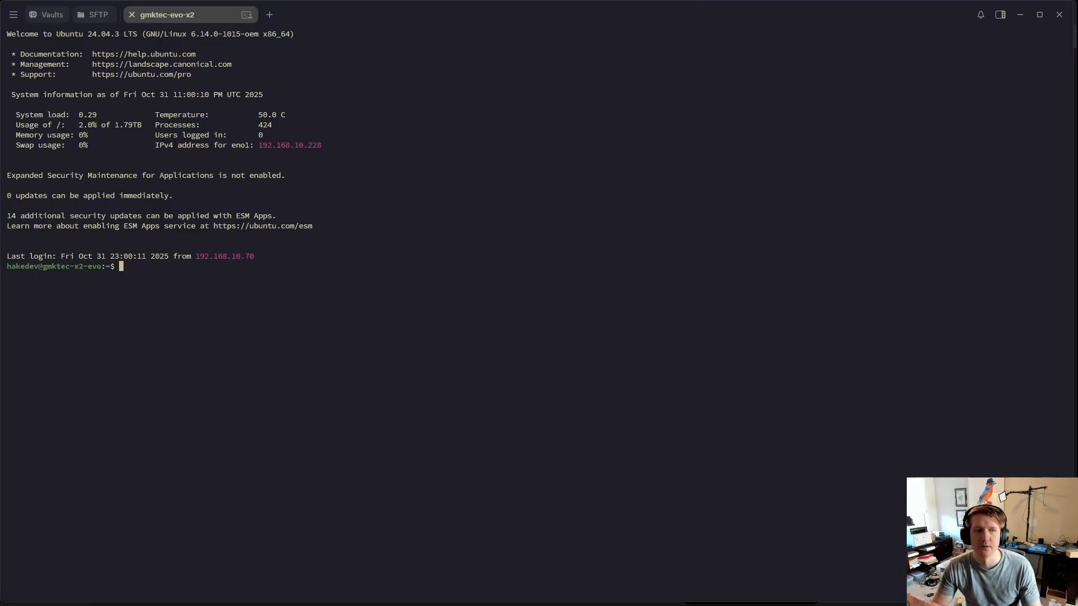
mouse_move(278, 332)
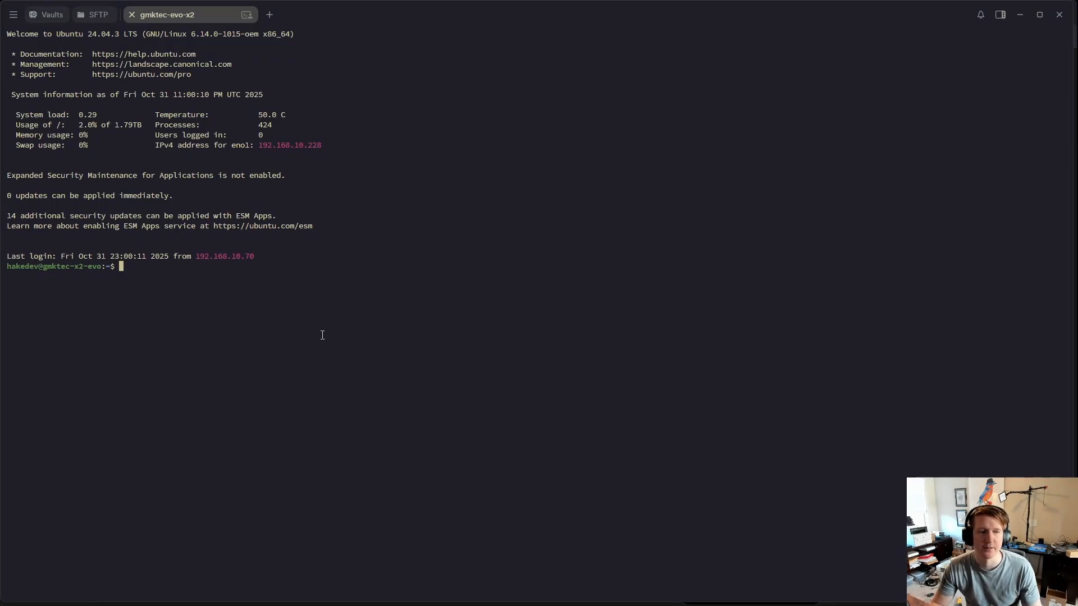
- Run pipx install amd-debug-tools, then amd-ttm to show the 62.23 GB TTM limit
text(pipx install amd-debug-tools)
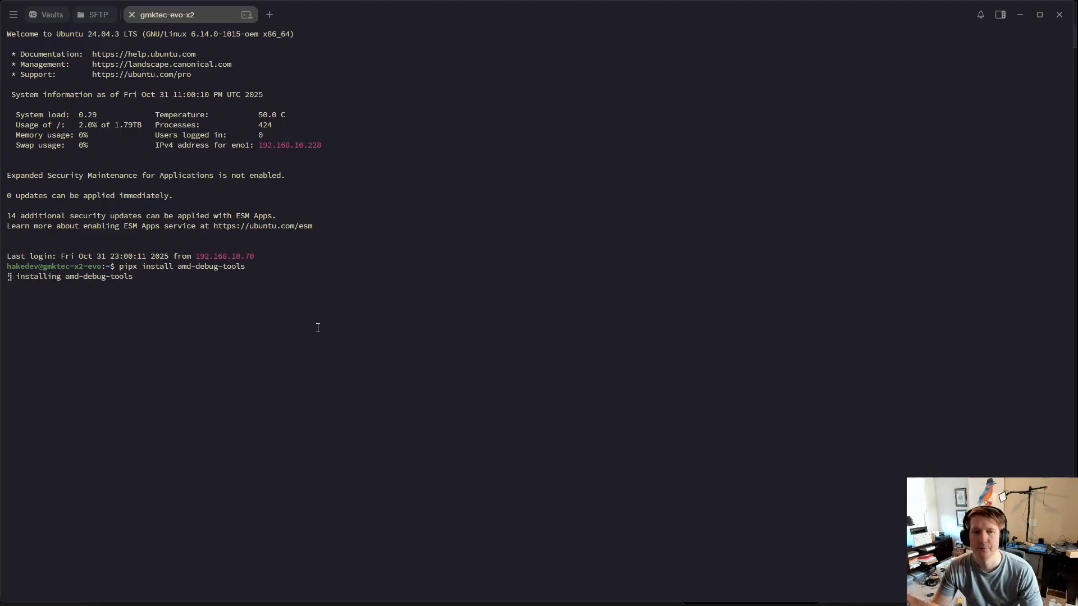
mouse_move(343, 335)
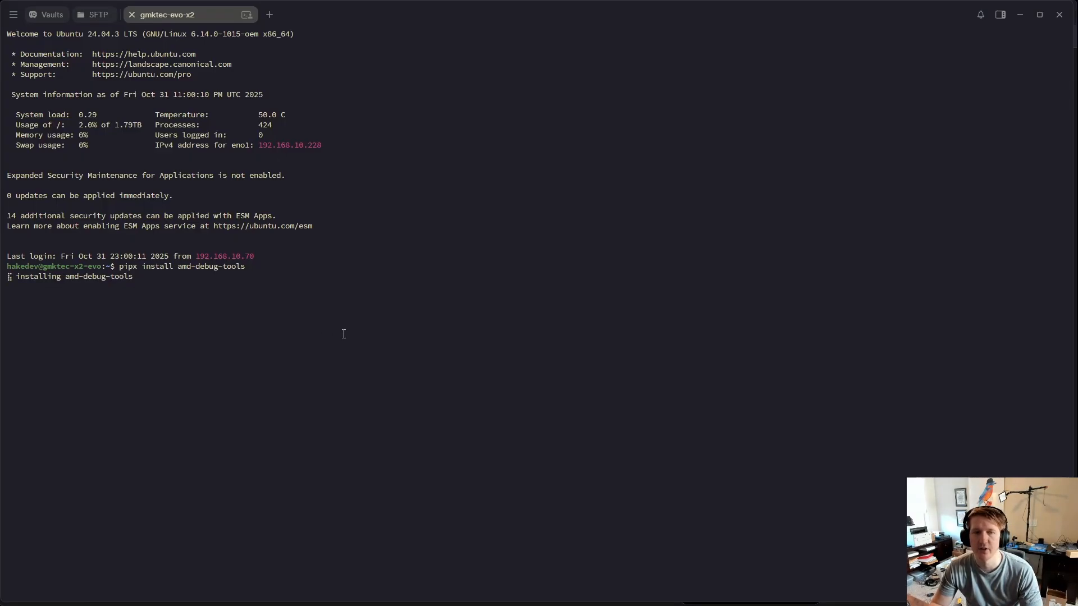
mouse_move(256, 316)
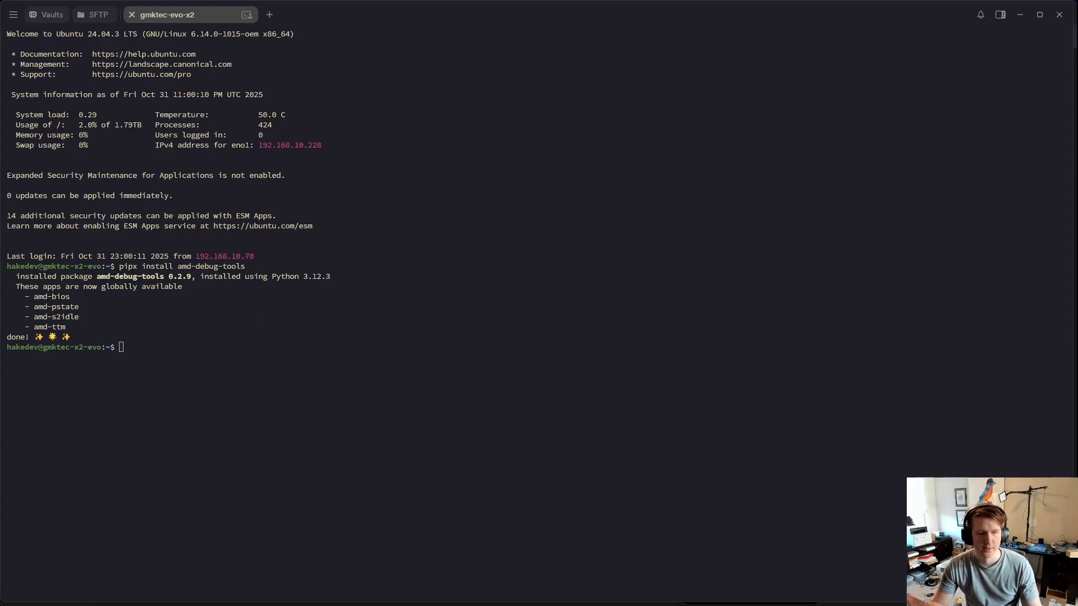
text(amd-ttm)
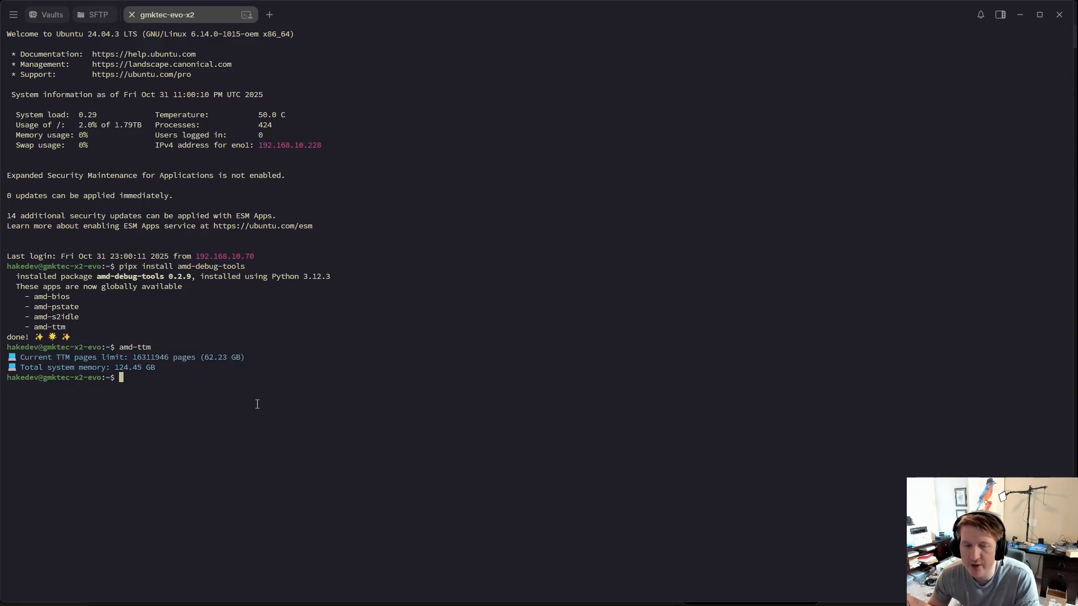
mouse_move(165, 375)
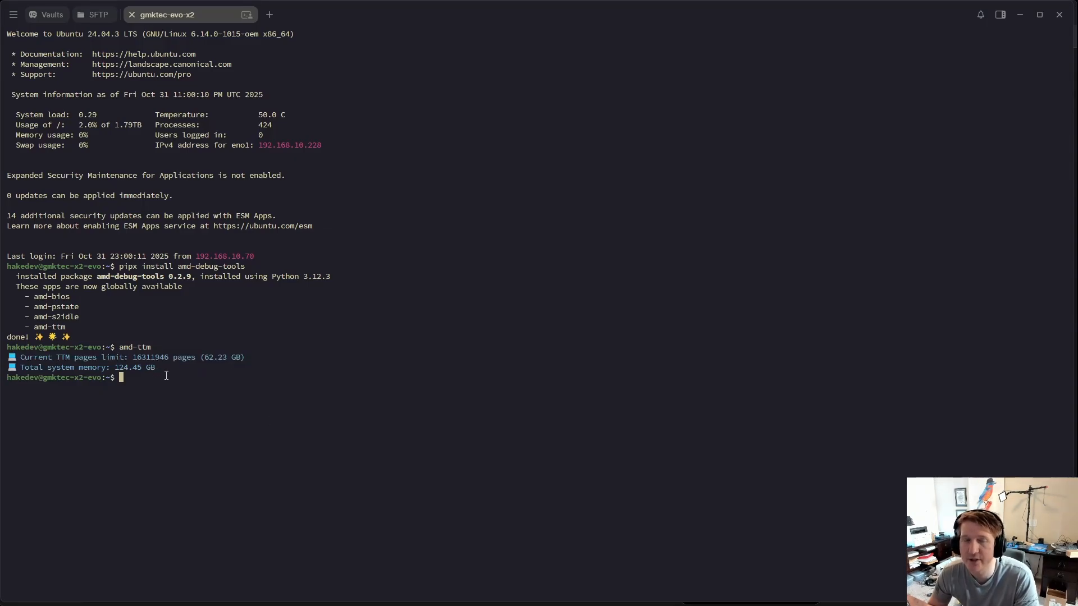
mouse_move(256, 414)
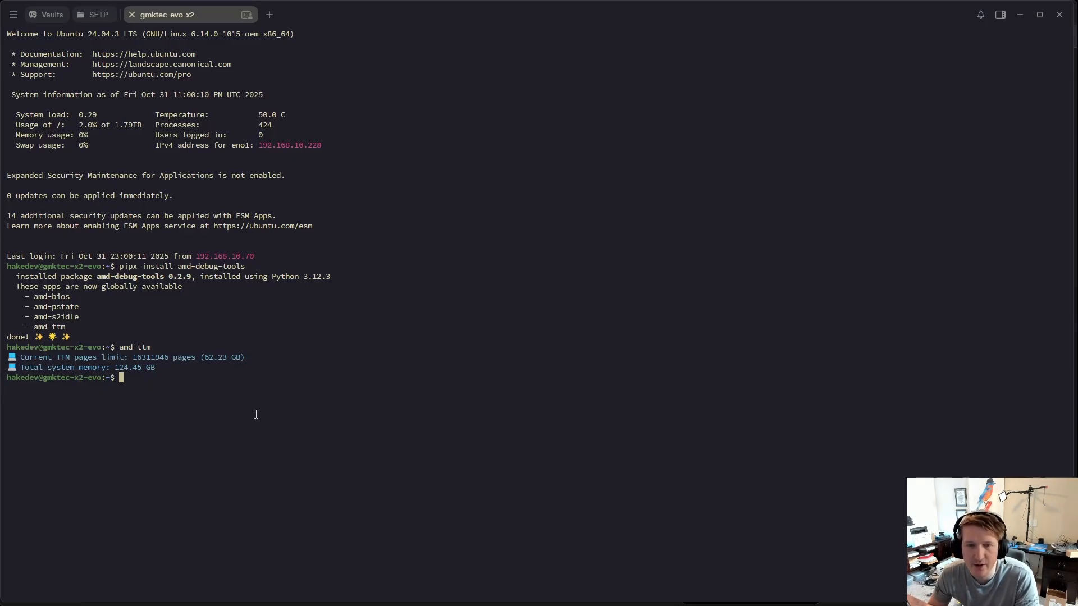
mouse_move(107, 424)
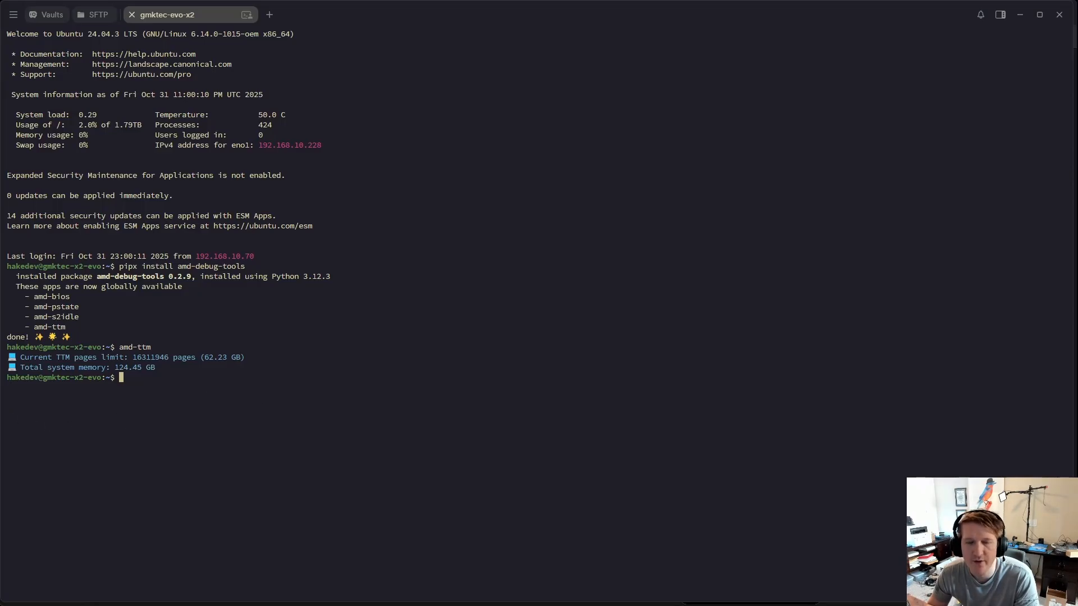
mouse_move(291, 530)
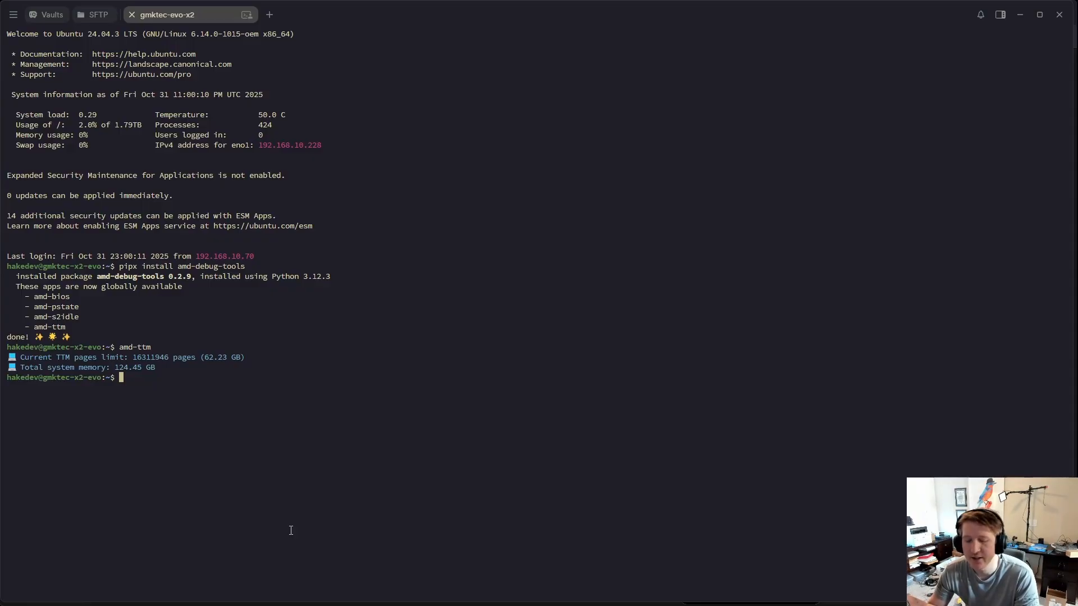
mouse_move(215, 526)
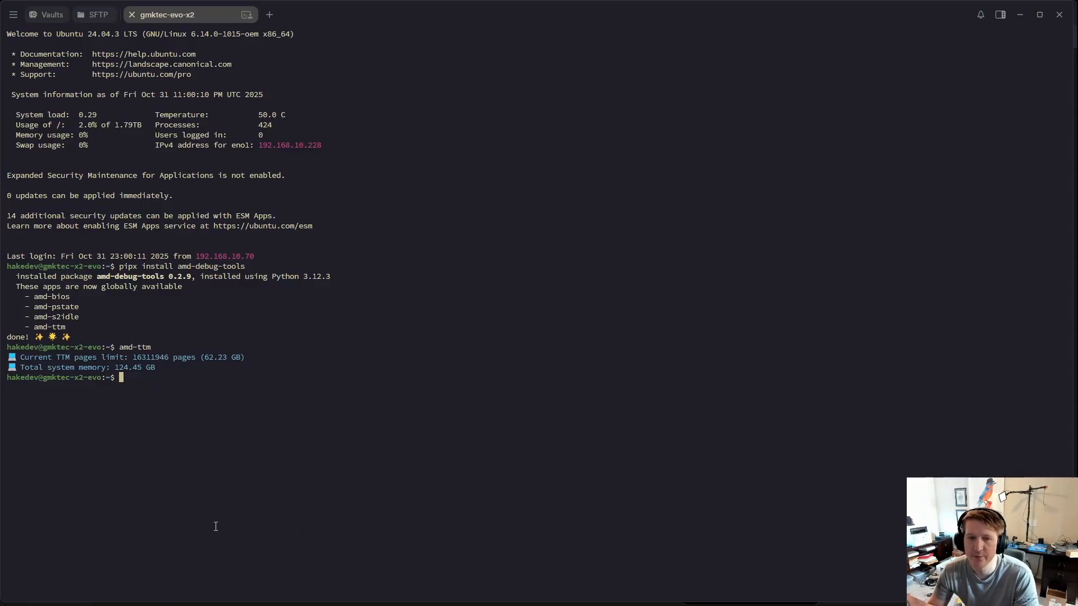
mouse_move(144, 539)
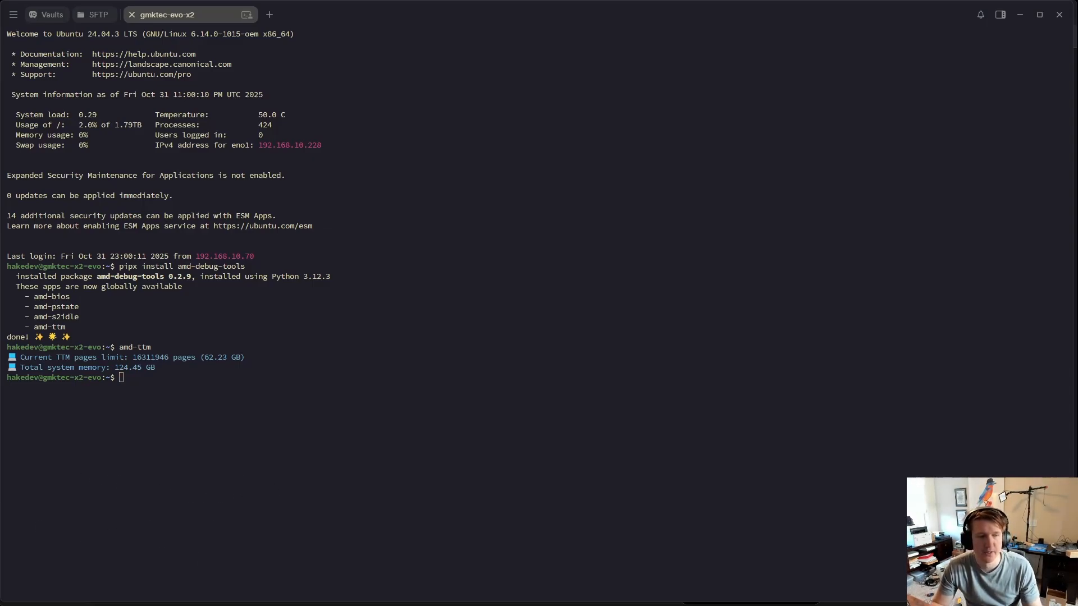
- Run amd-ttm --set 115 and answer y to the memory warning
text(sudo amd-ttm --set 115)
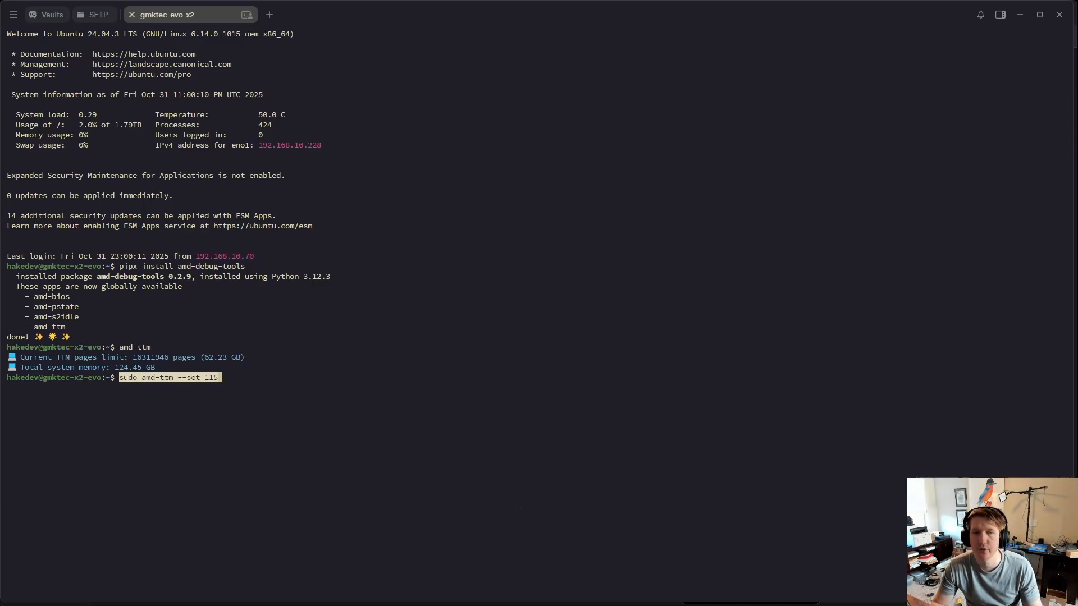
mouse_move(254, 436)
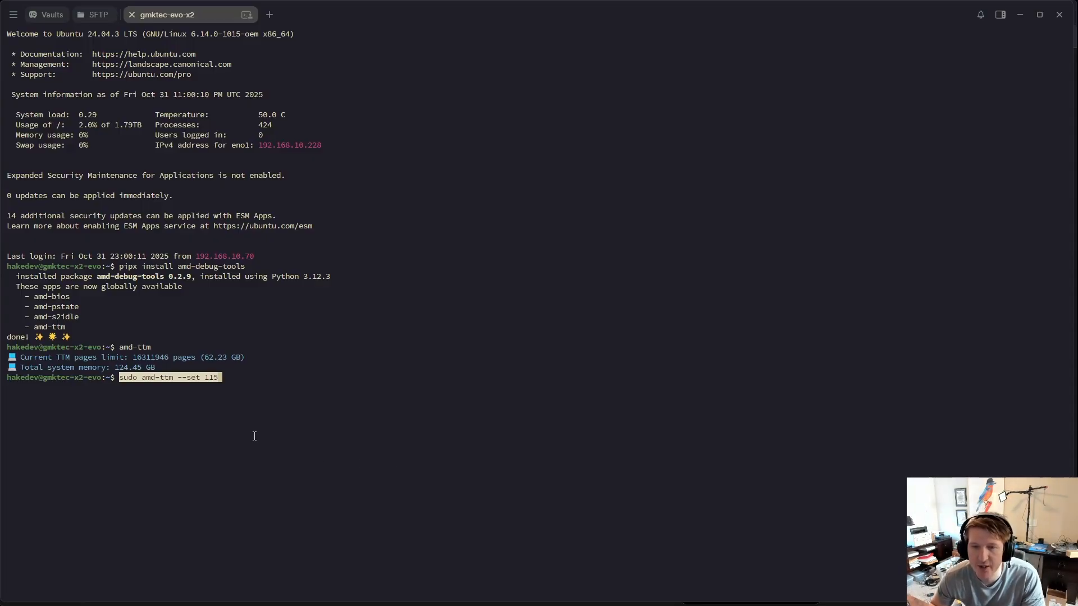
mouse_move(270, 433)
text(amd-ttm --set 115)
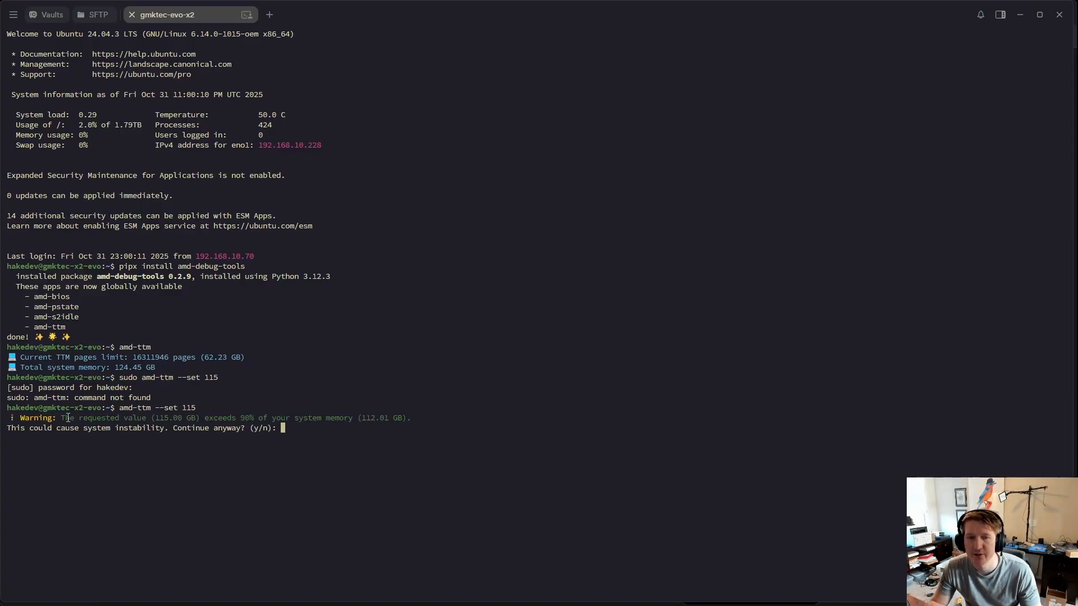
mouse_move(241, 428)
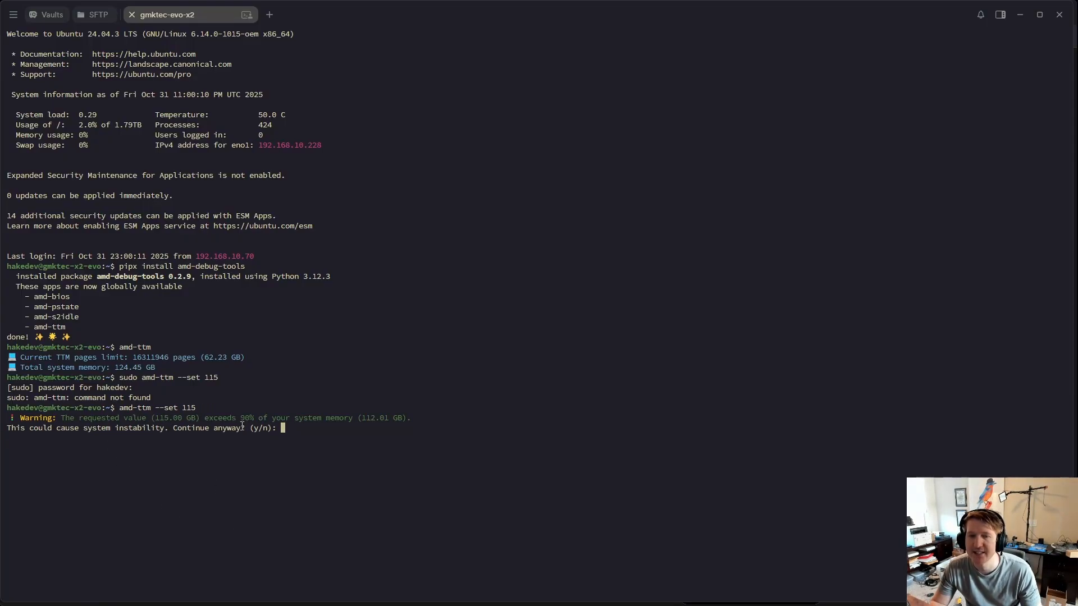
text(y)
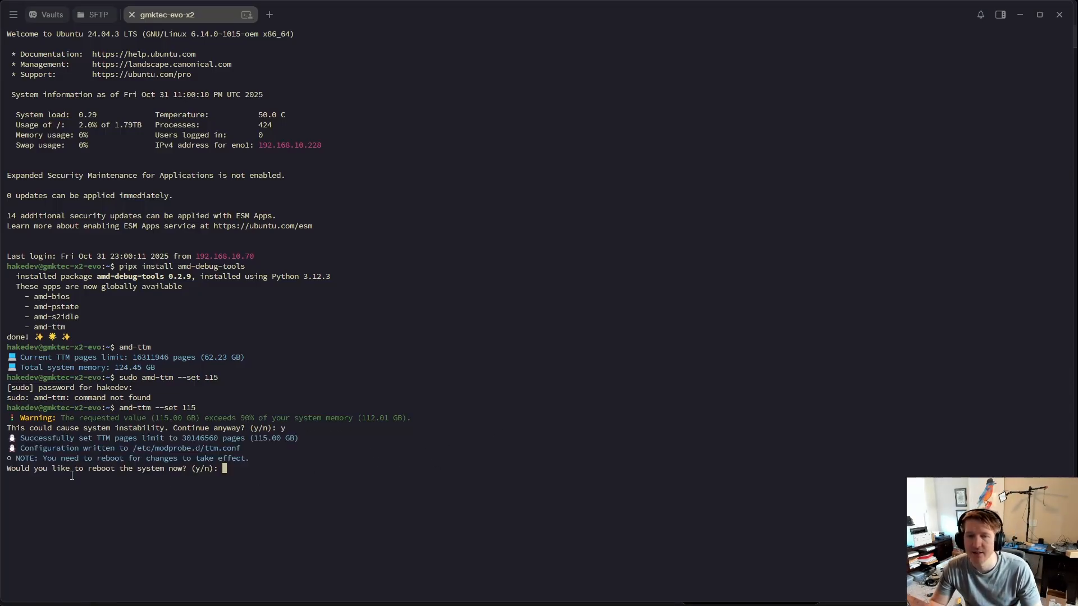
mouse_move(148, 459)
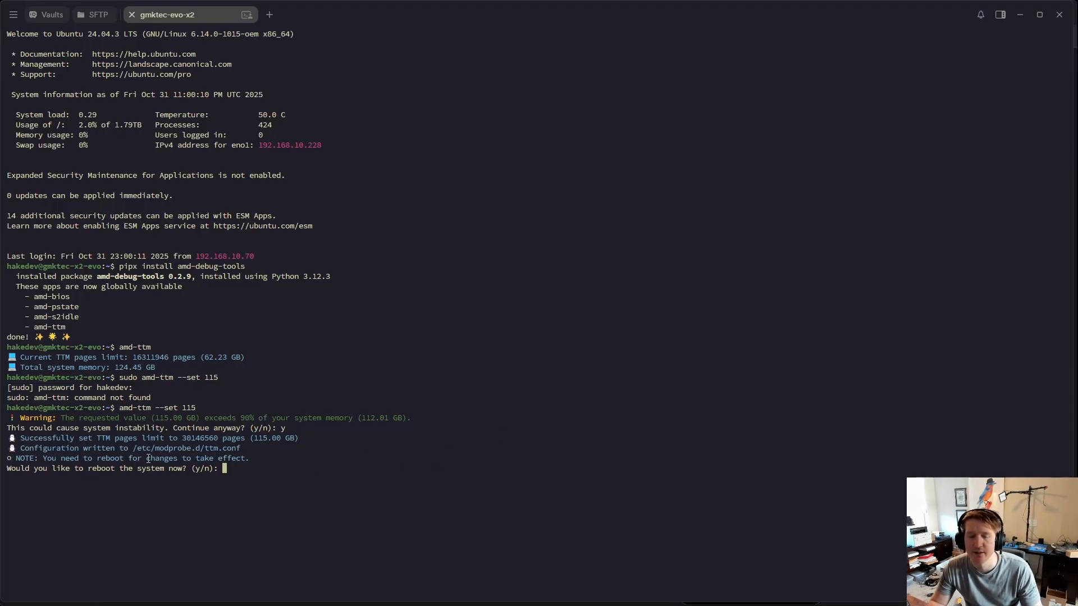
mouse_move(277, 483)
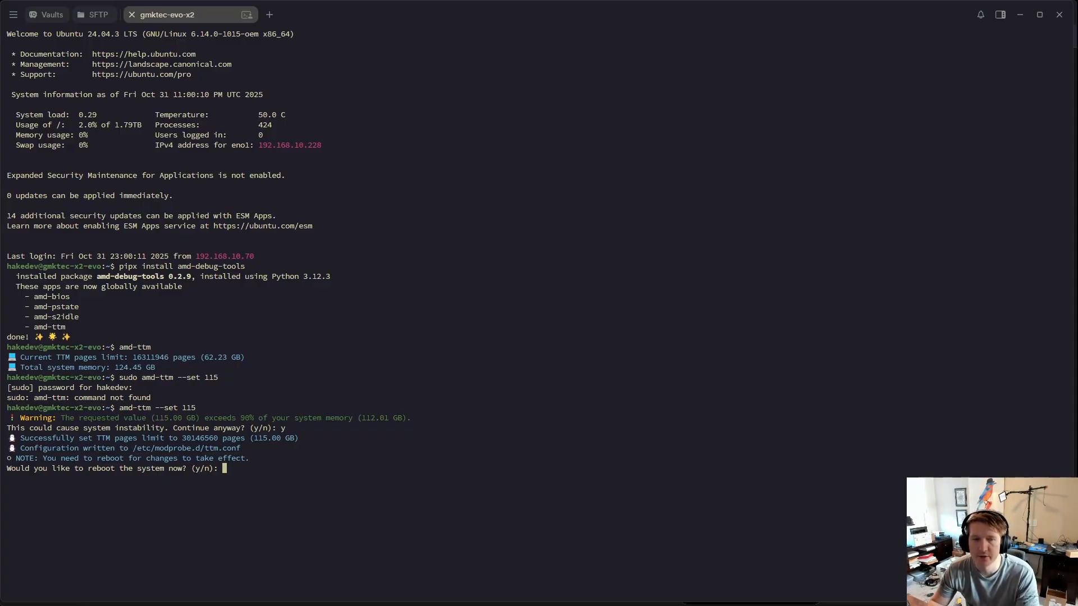
mouse_move(243, 460)
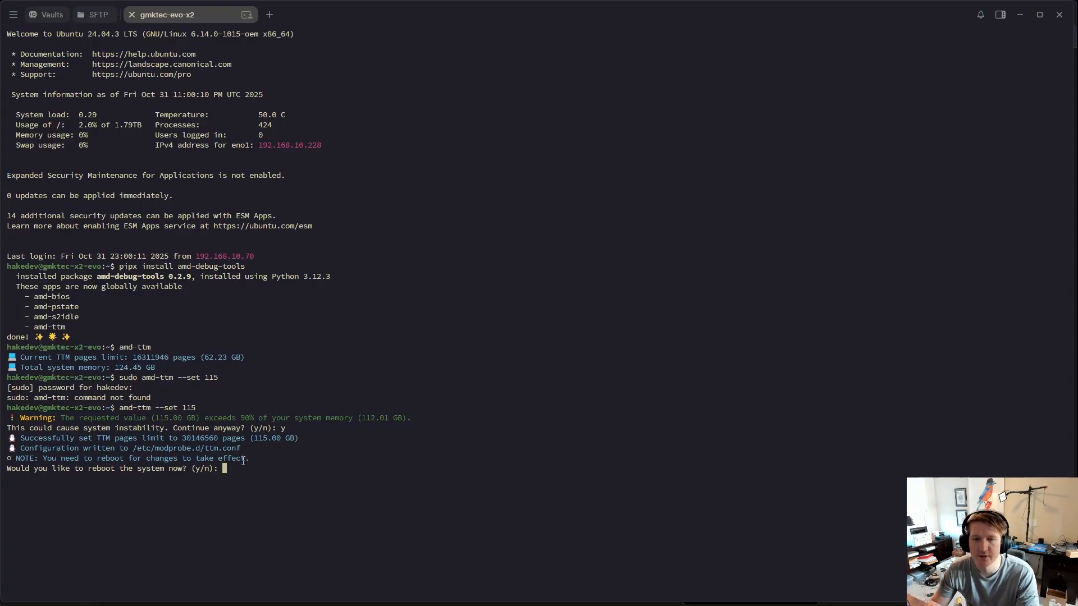
- Answer y to reboot the server now, then reconnect the dropped SSH session
text(y)
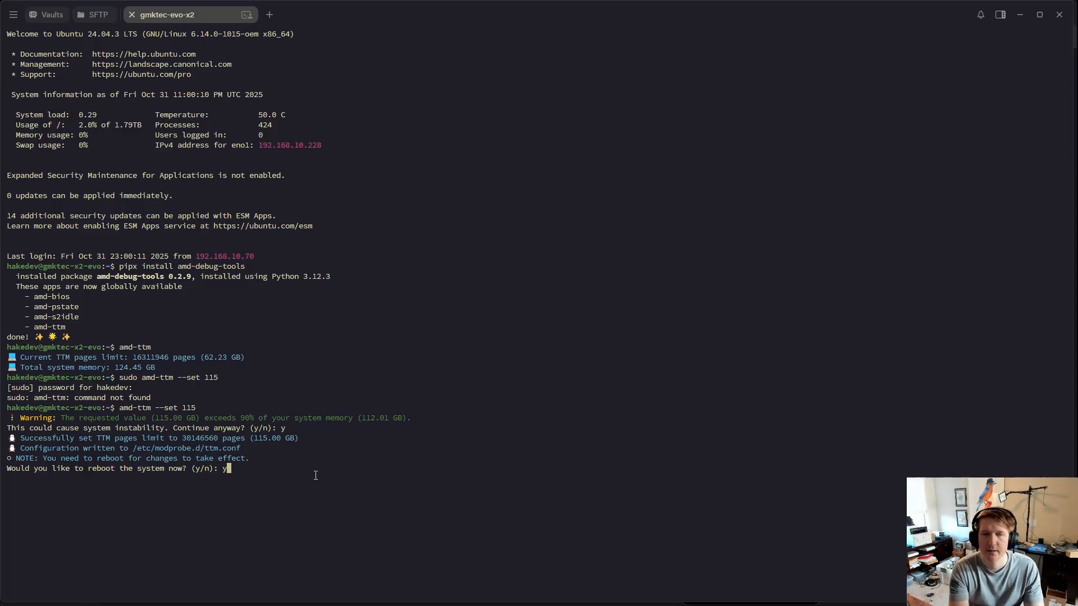
key(Return)
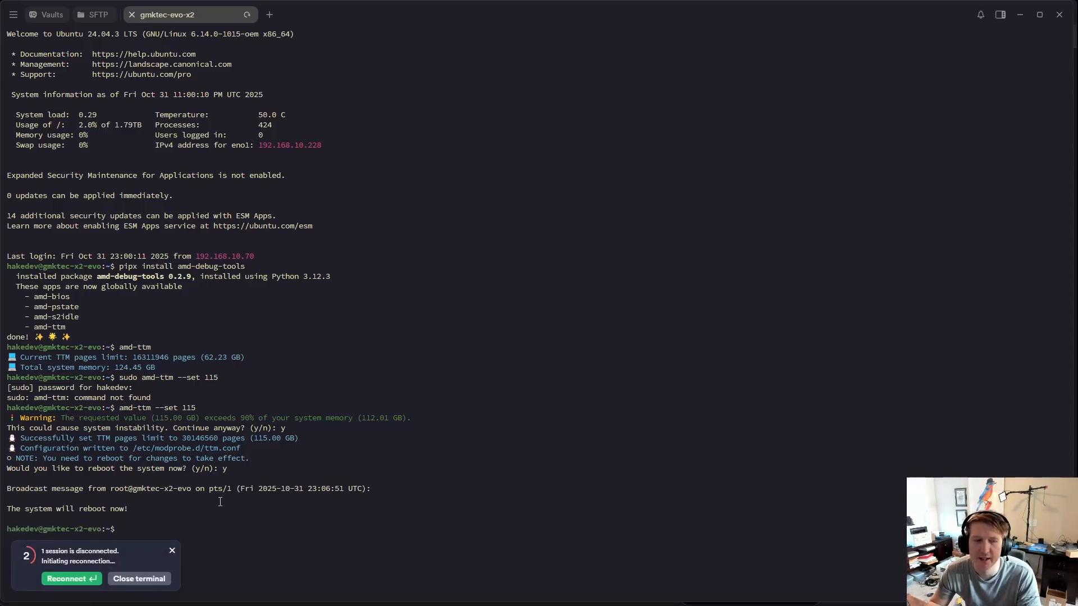
click(71, 579)
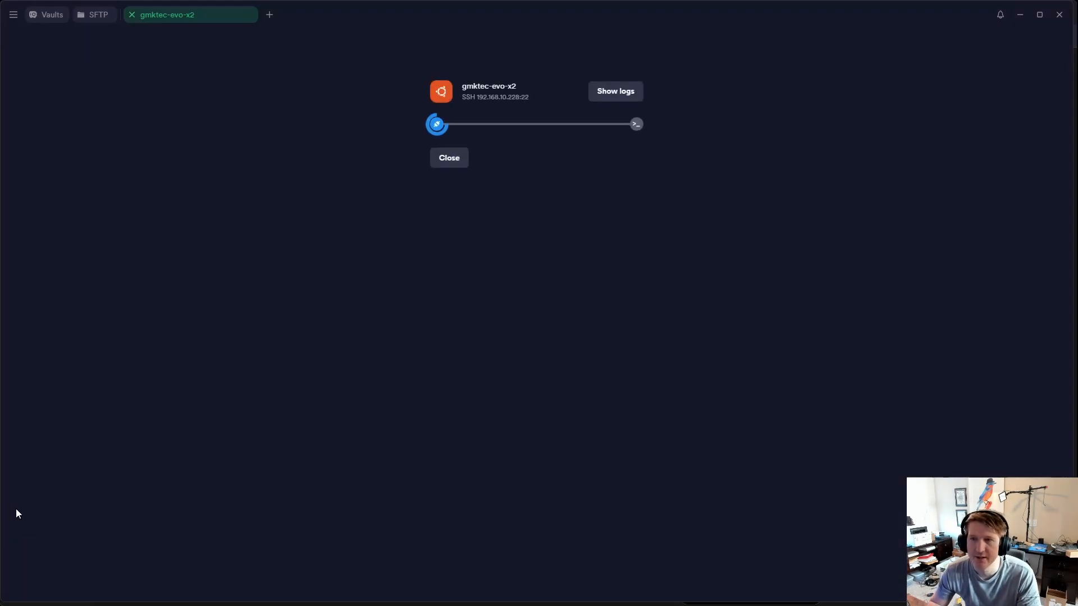
mouse_move(273, 526)
text(amd-ttm)
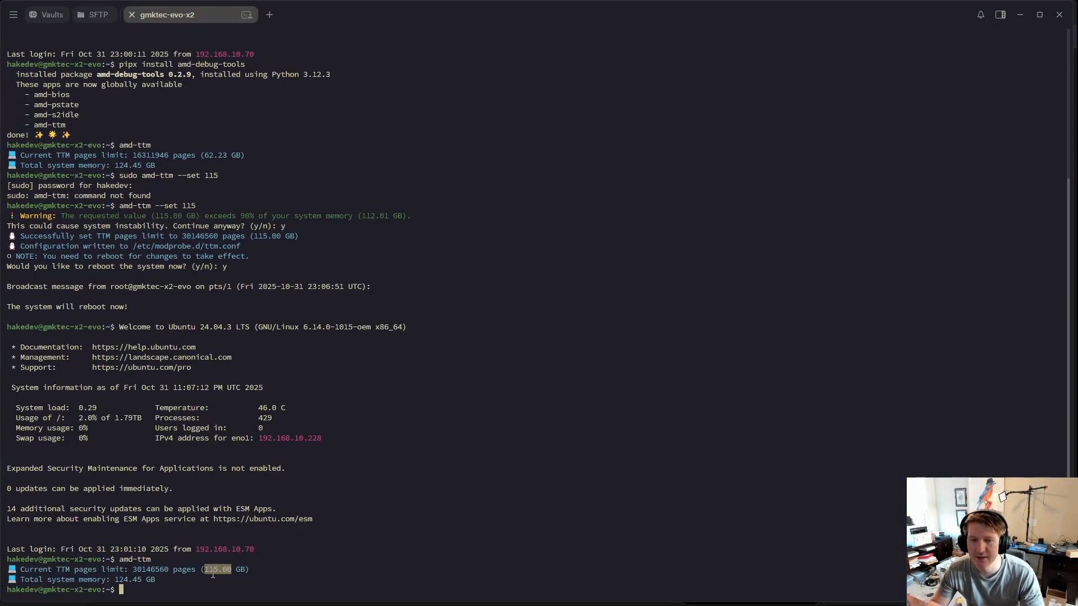
mouse_move(424, 564)
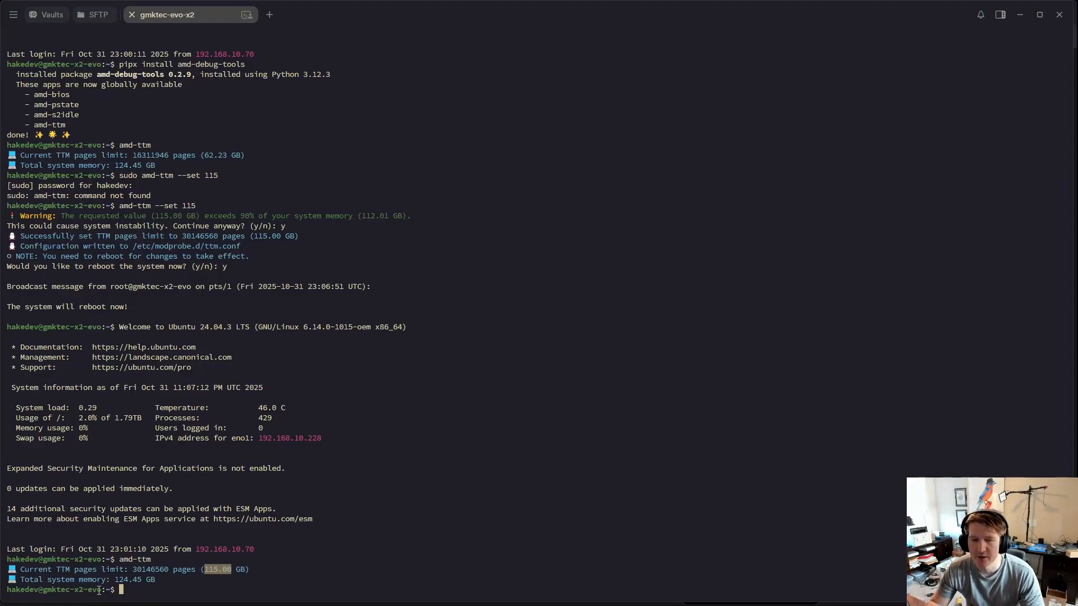
mouse_move(171, 577)
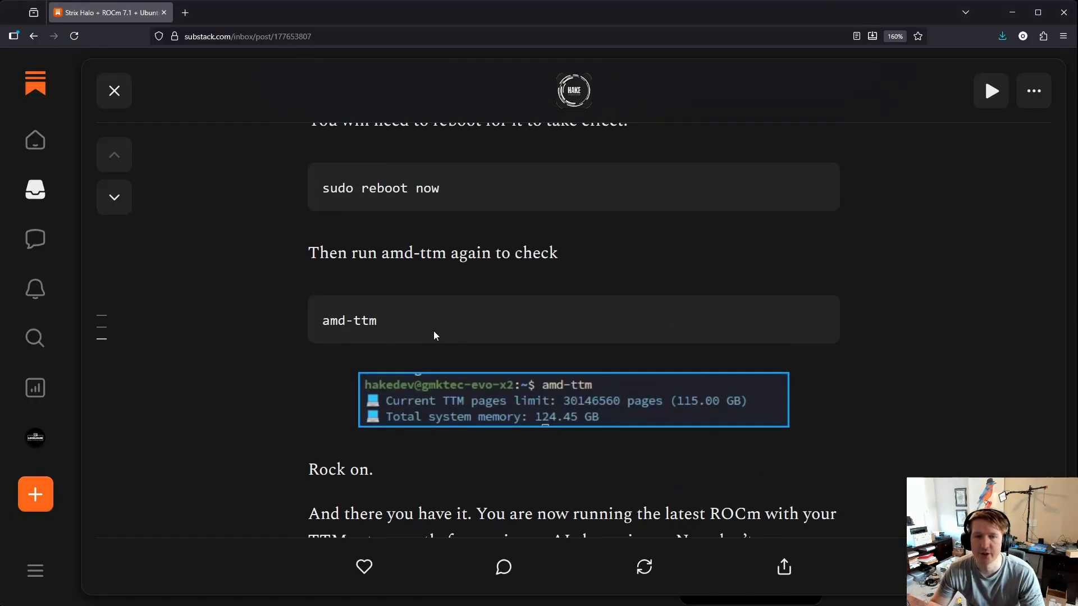
- Read the guide's closing Next Steps, then return to the amd-ttm --set 115 and reboot section
scroll(down, 3)
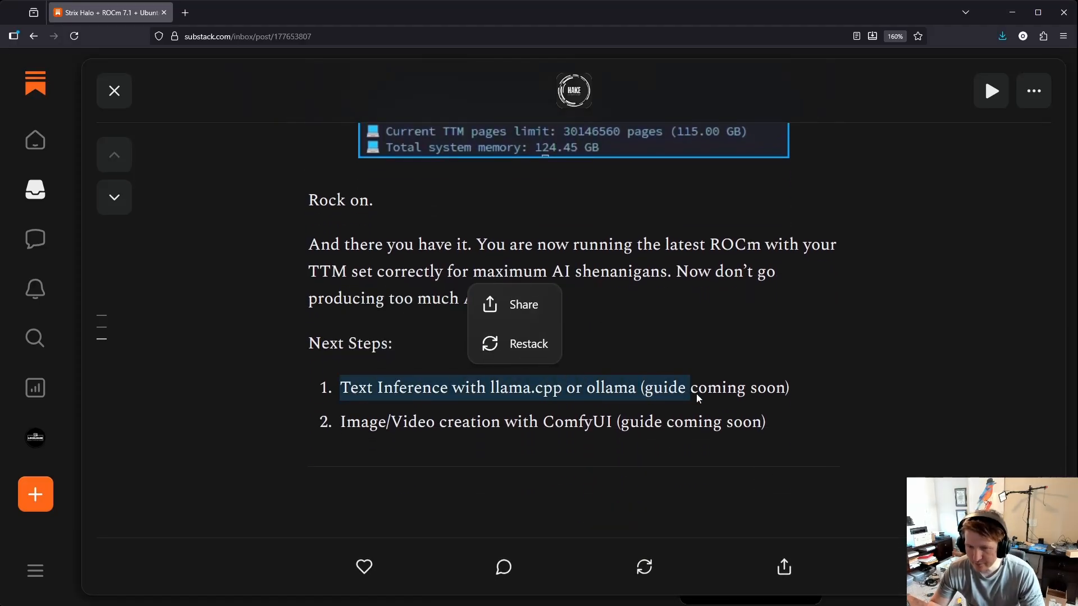
mouse_move(582, 408)
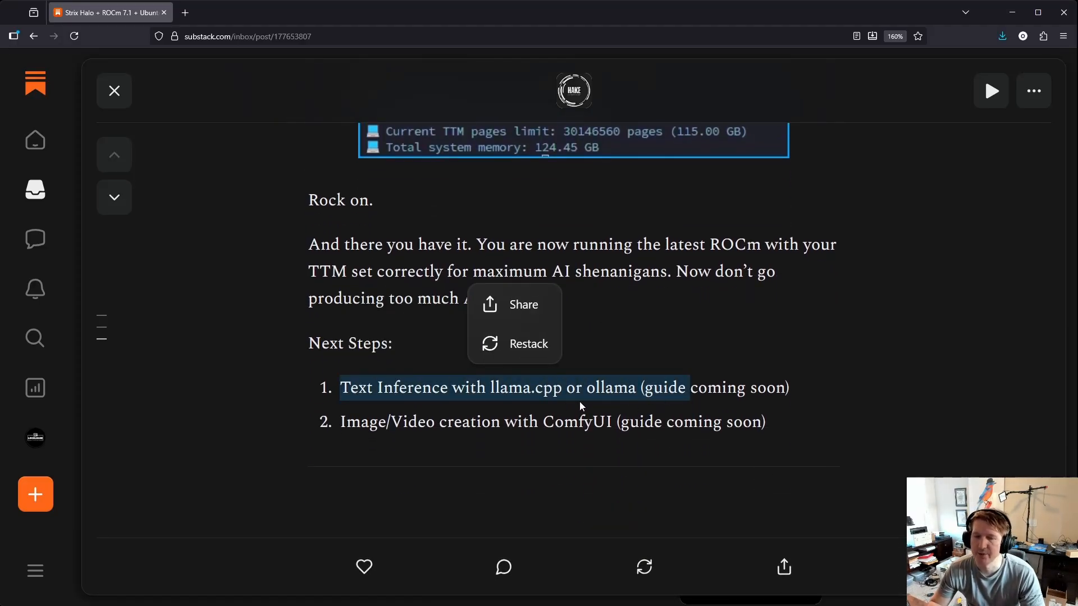
mouse_move(371, 429)
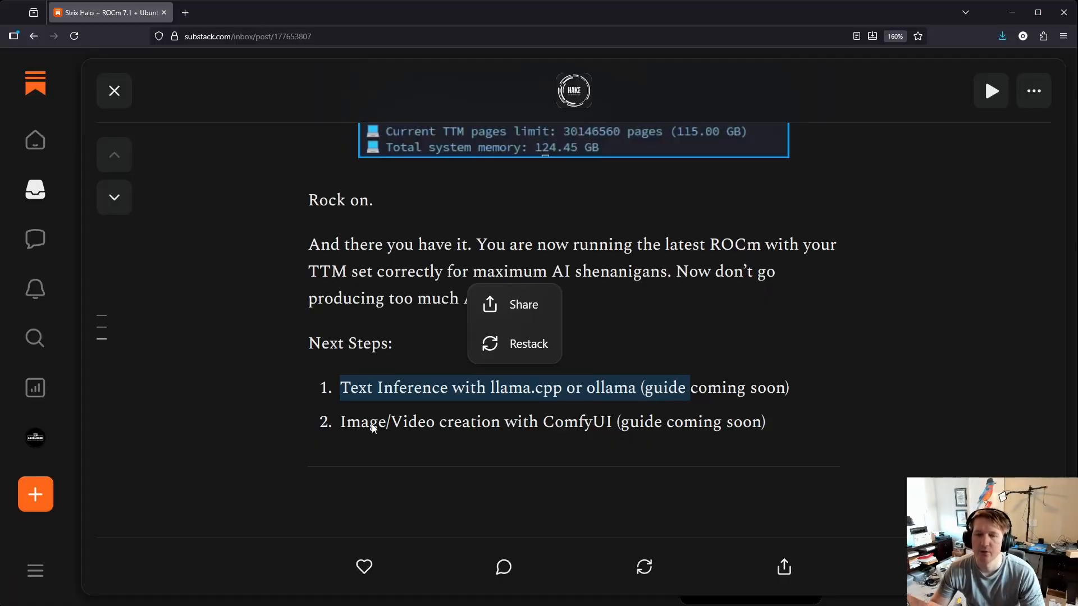
mouse_move(591, 456)
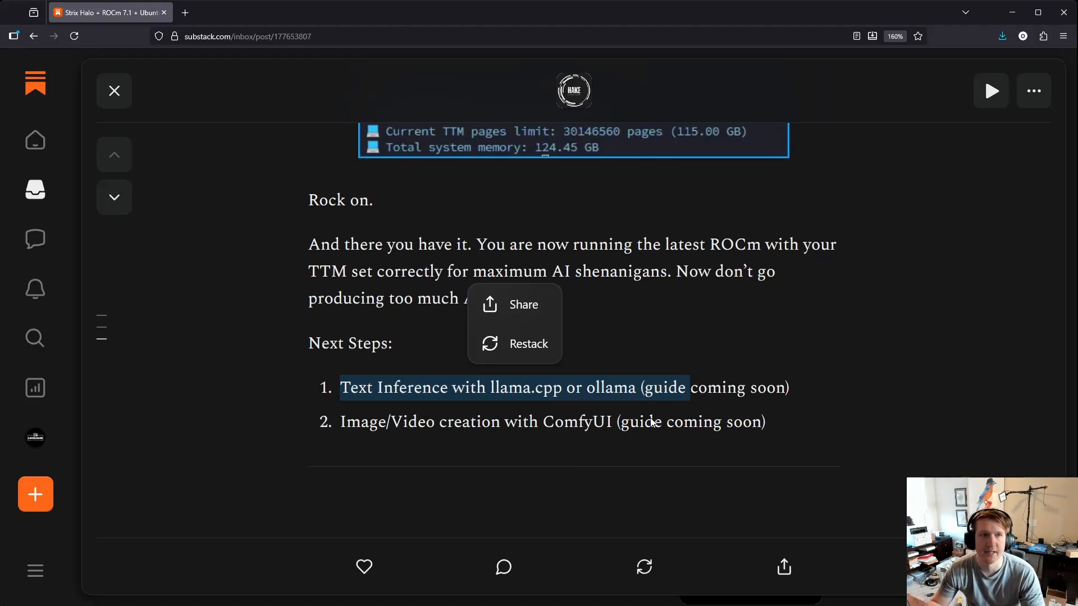
mouse_move(537, 337)
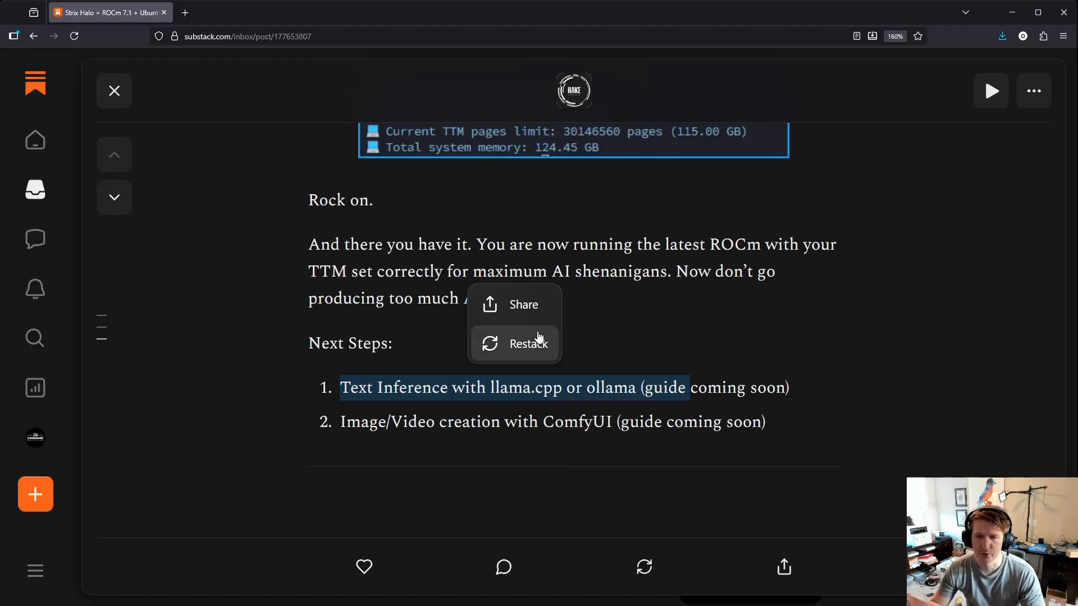
click(466, 344)
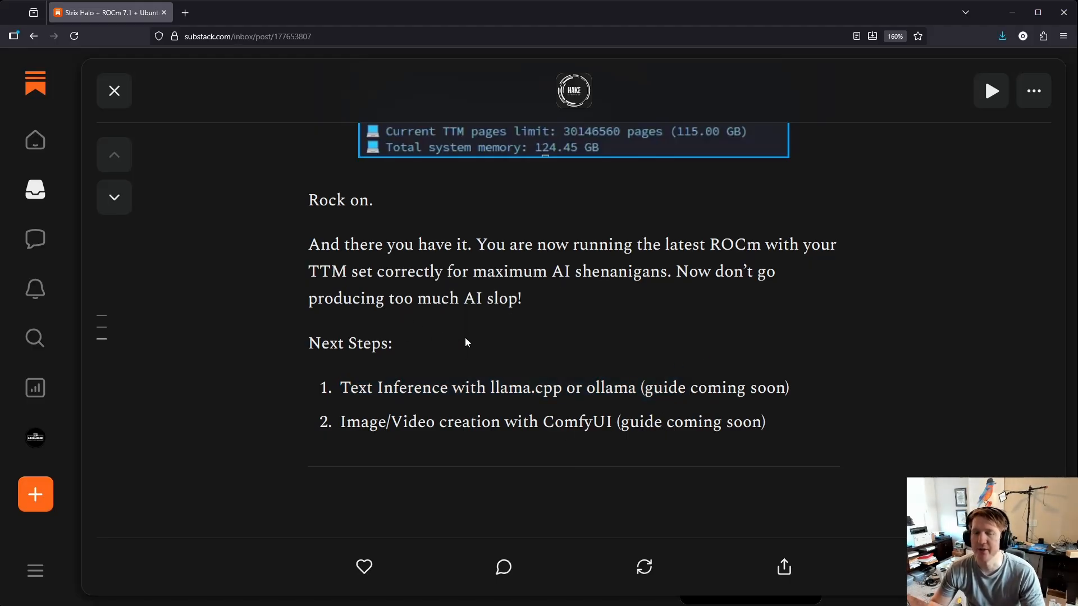
mouse_move(567, 347)
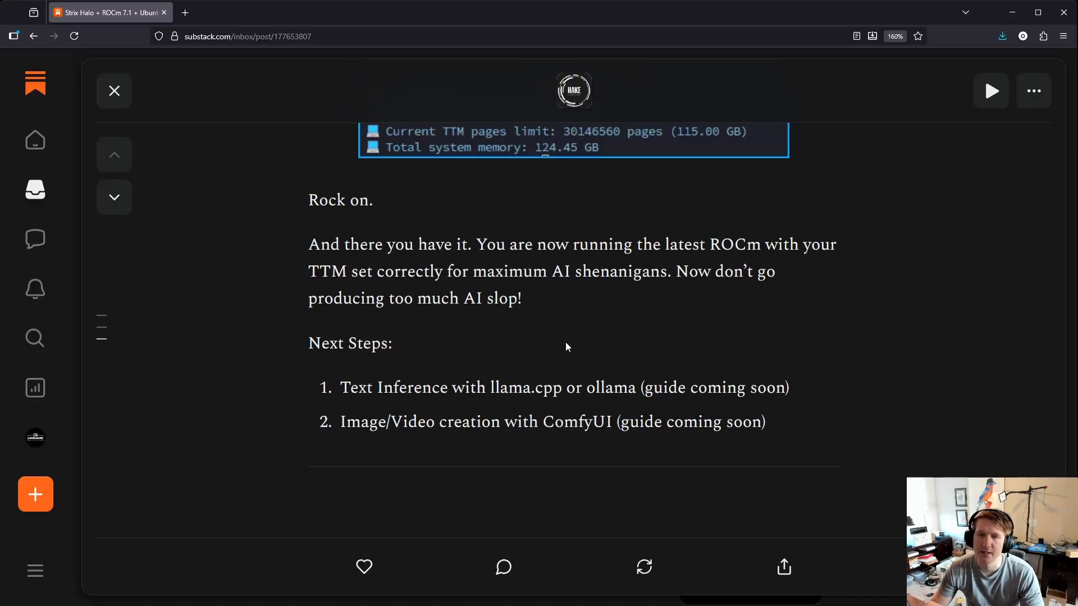
mouse_move(413, 350)
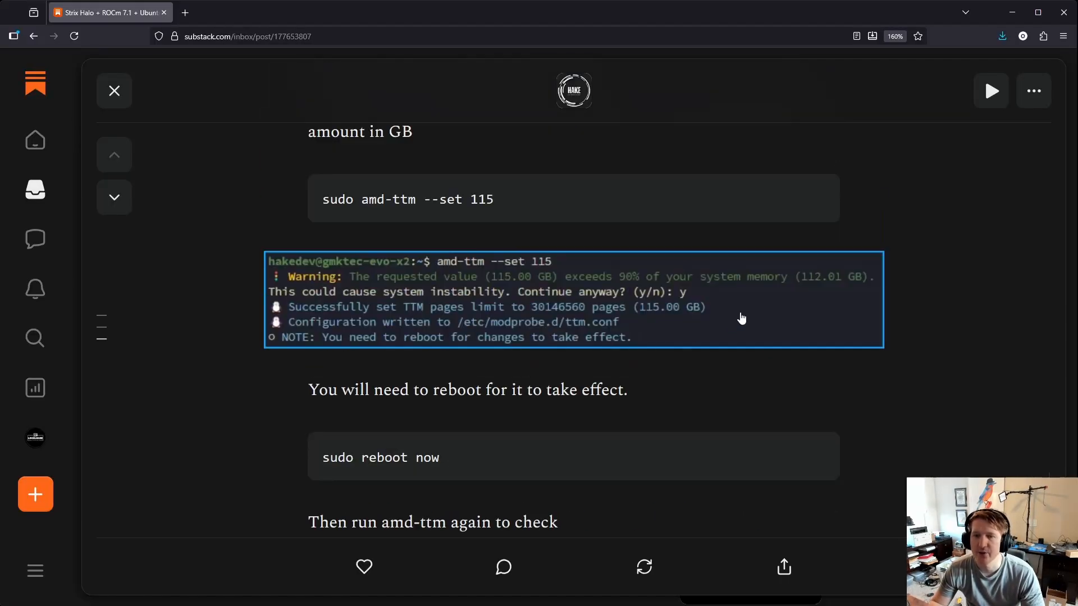
mouse_move(721, 463)
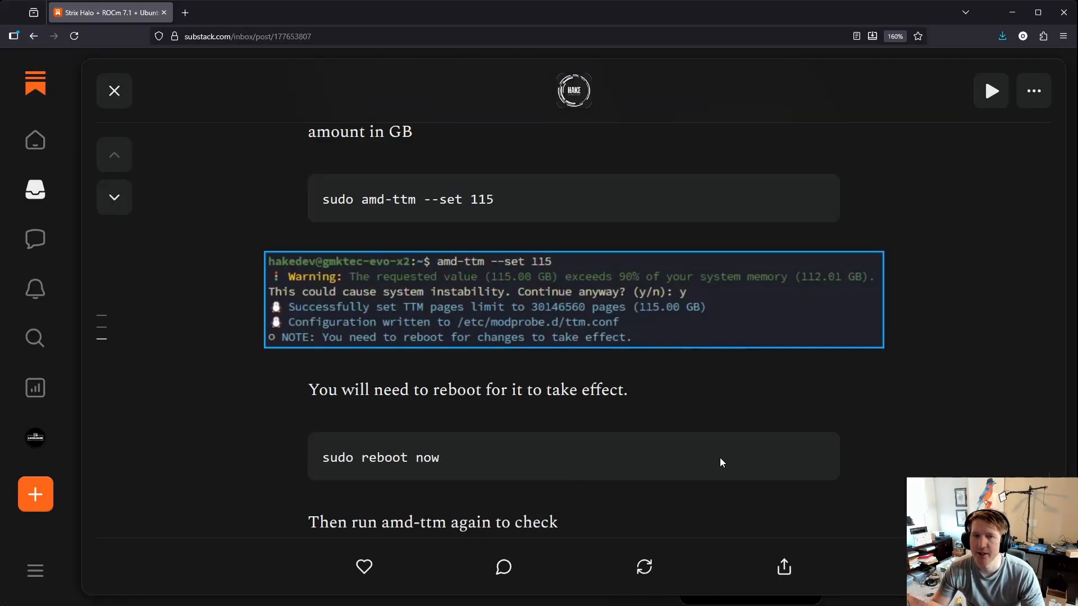
mouse_move(619, 464)
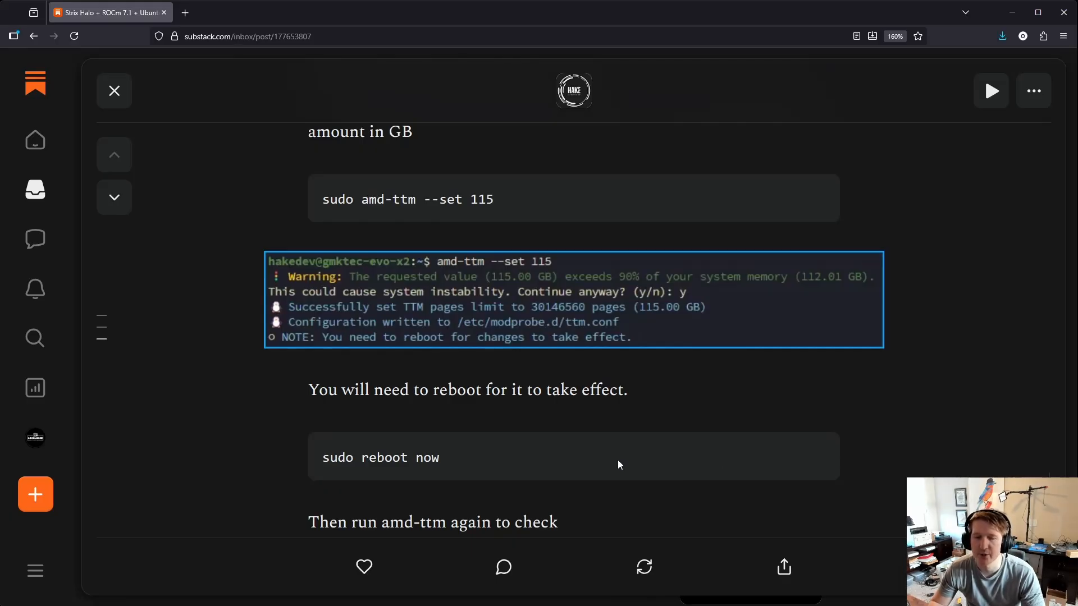
mouse_move(723, 424)
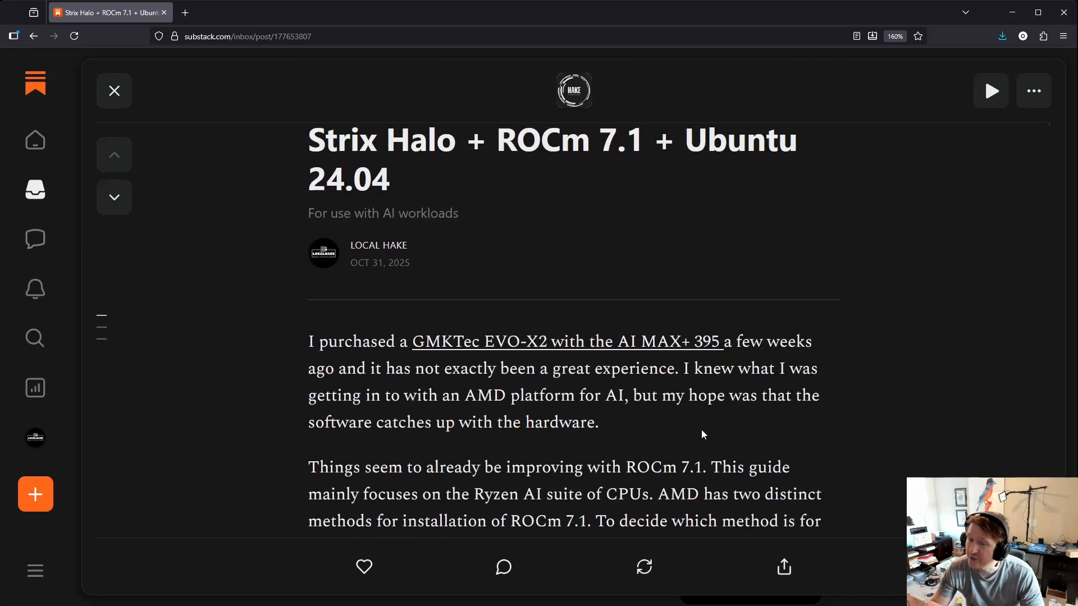
mouse_move(591, 438)
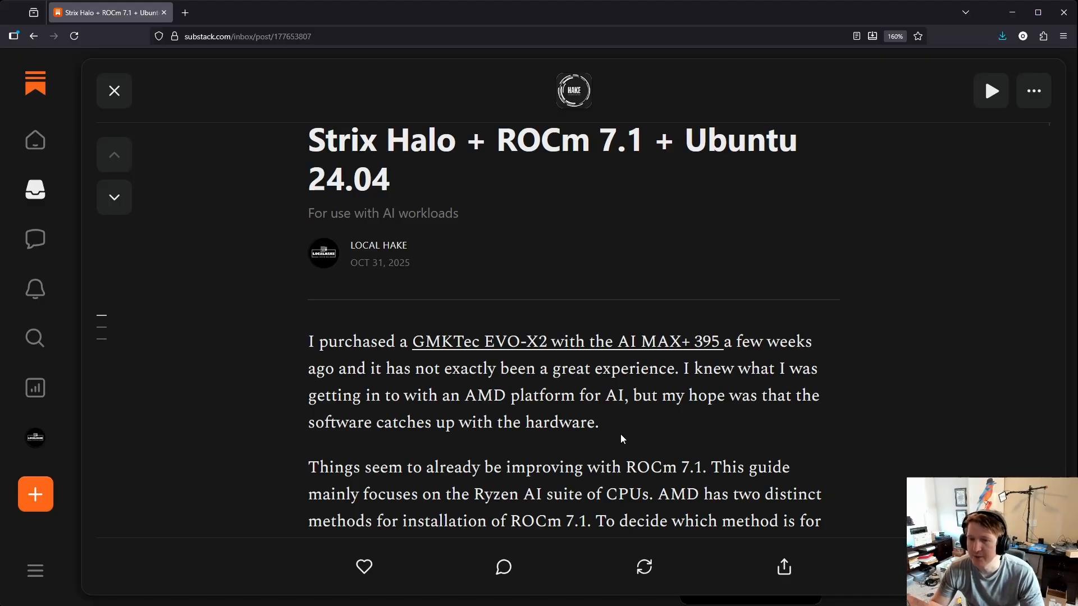
mouse_move(637, 437)
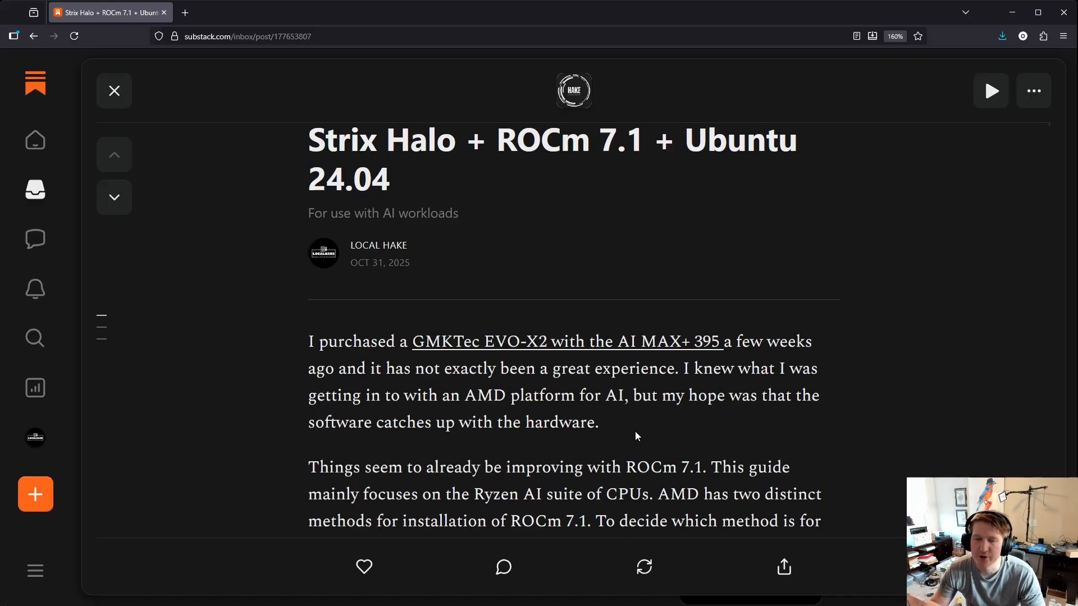
mouse_move(537, 348)
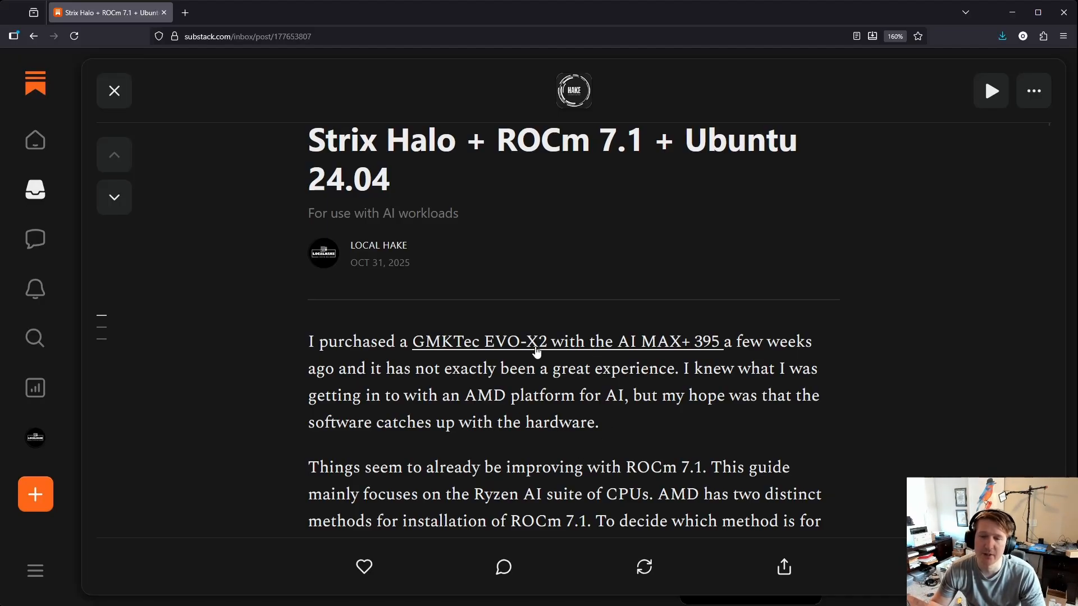
mouse_move(531, 411)
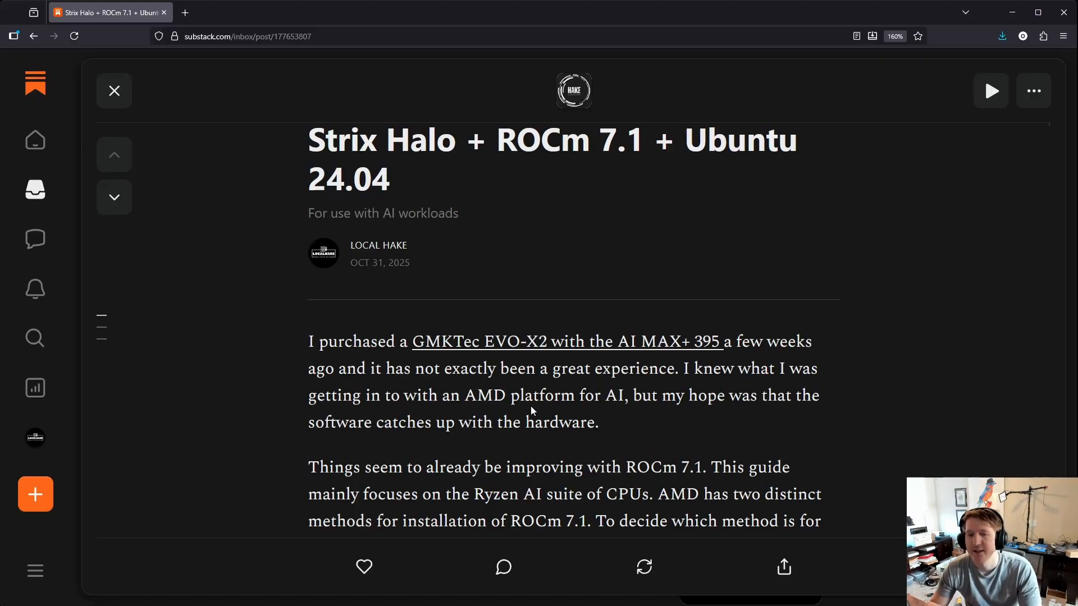
mouse_move(616, 431)
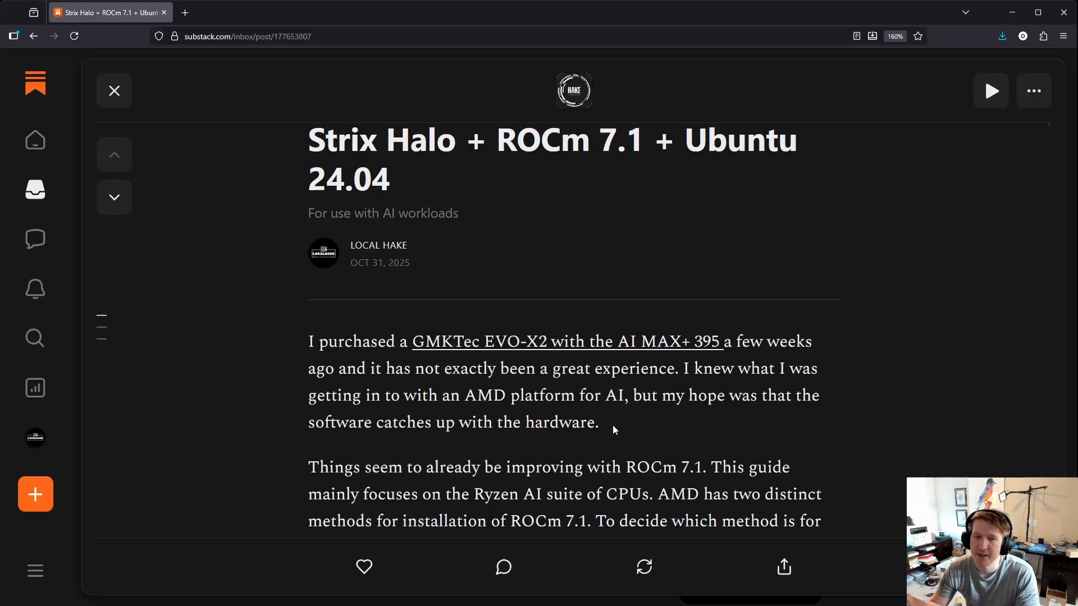
mouse_move(615, 425)
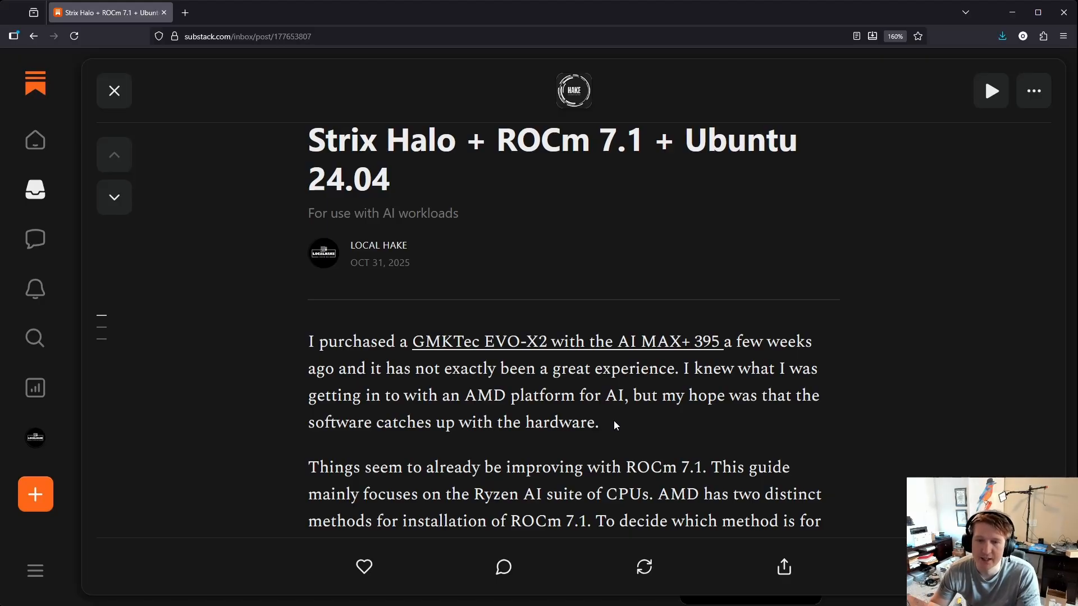
mouse_move(567, 436)
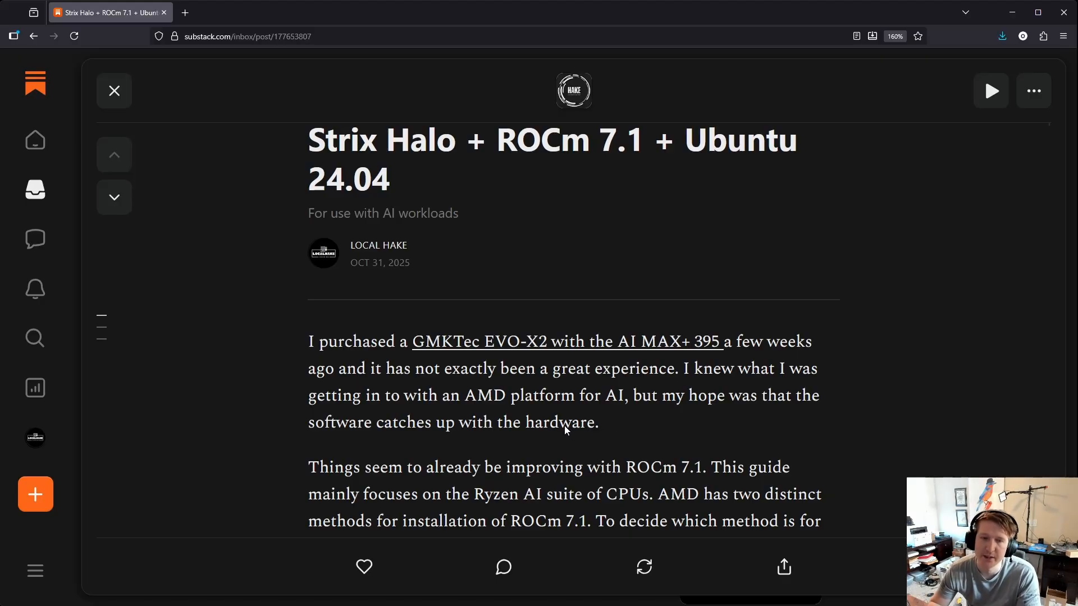
mouse_move(451, 421)
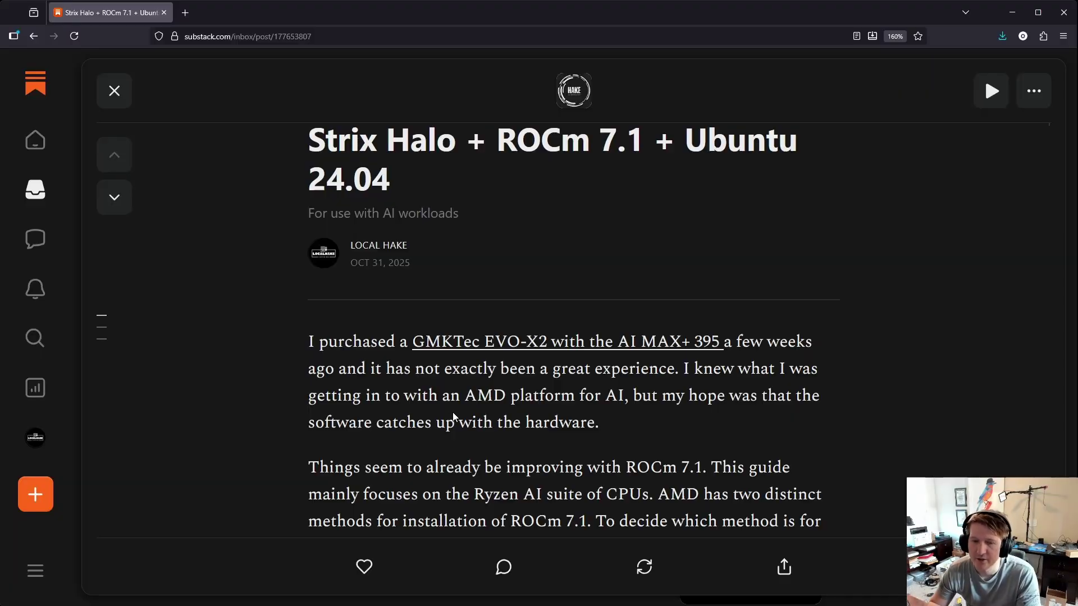
mouse_move(615, 425)
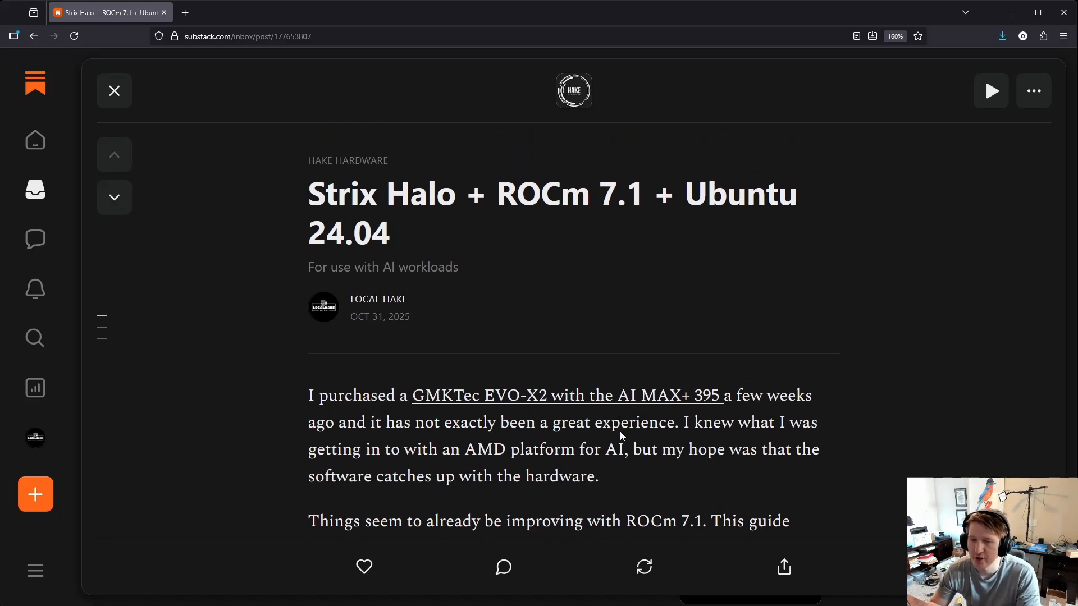
mouse_move(642, 416)
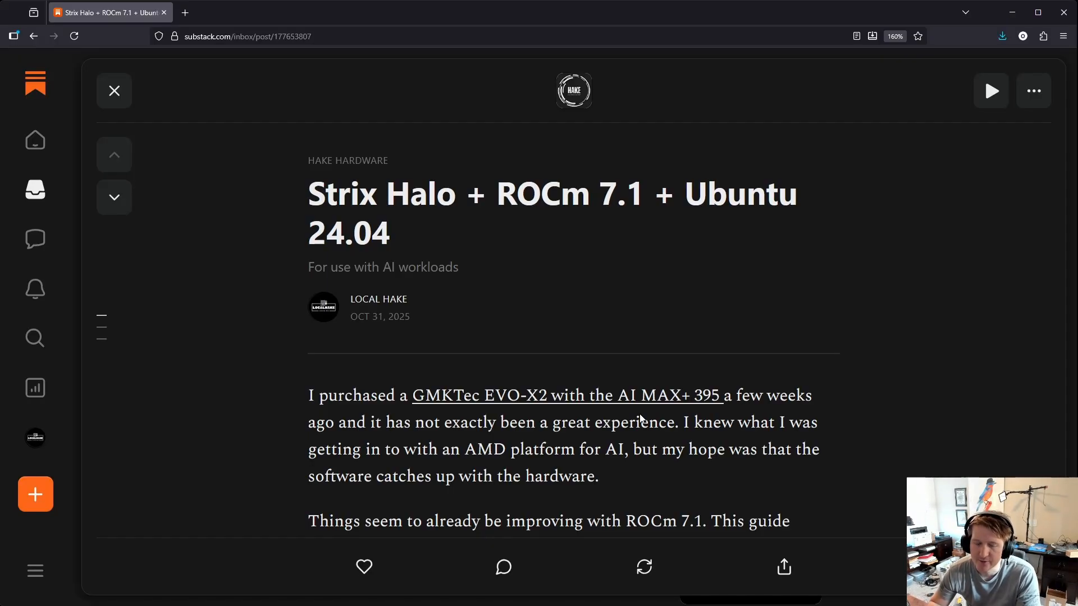
mouse_move(746, 415)
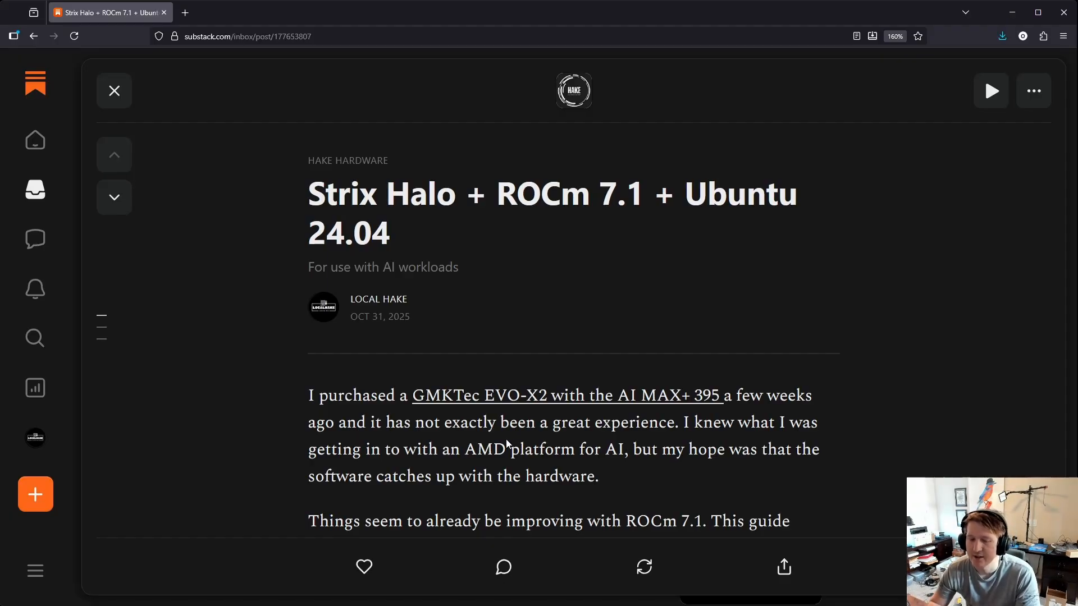
mouse_move(459, 449)
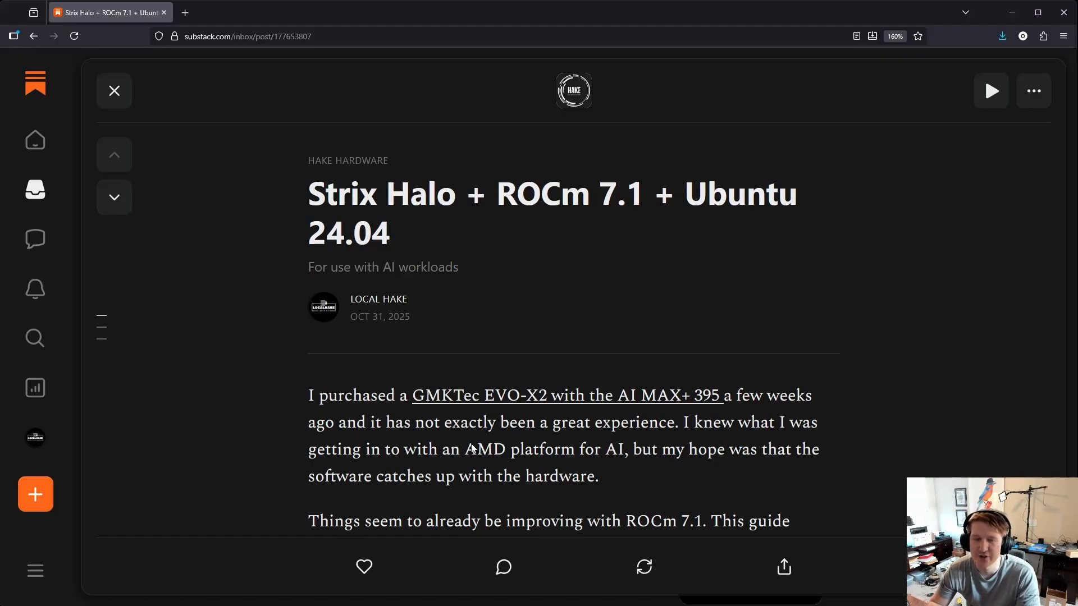
mouse_move(464, 447)
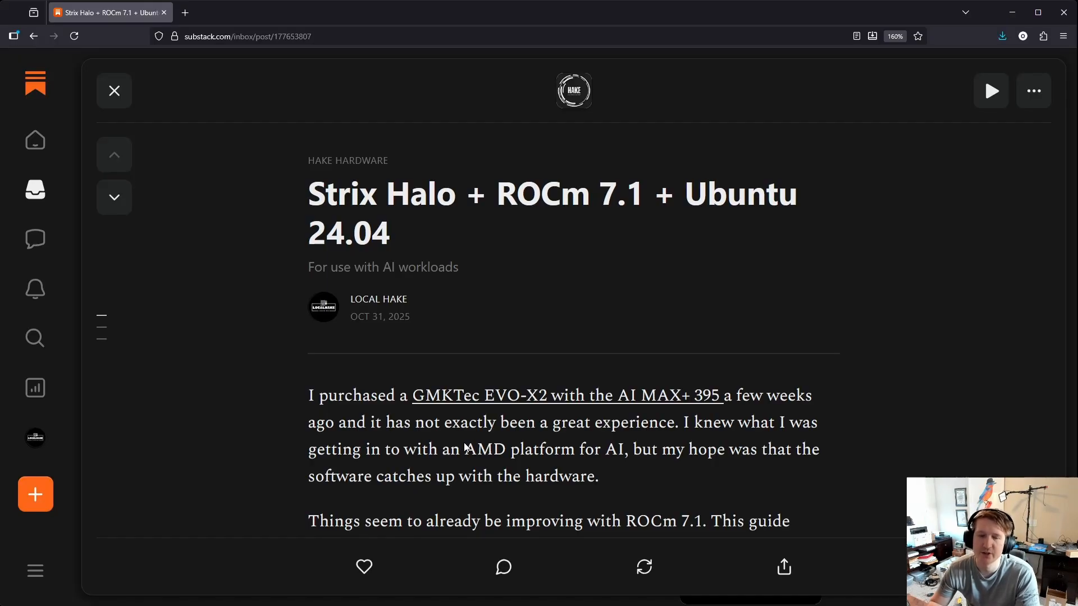
mouse_move(629, 476)
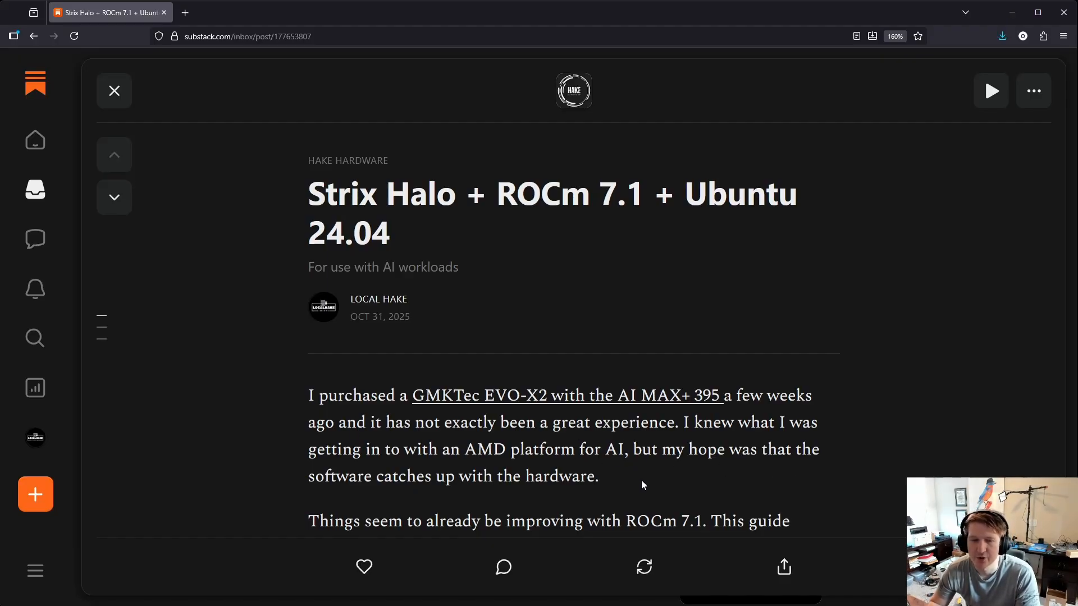
mouse_move(633, 487)
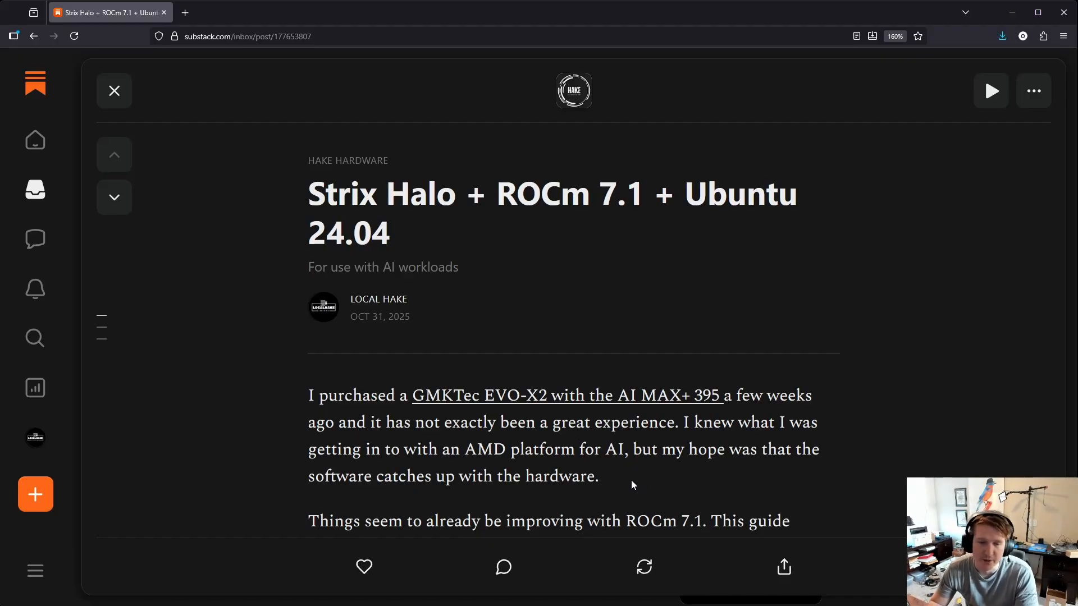